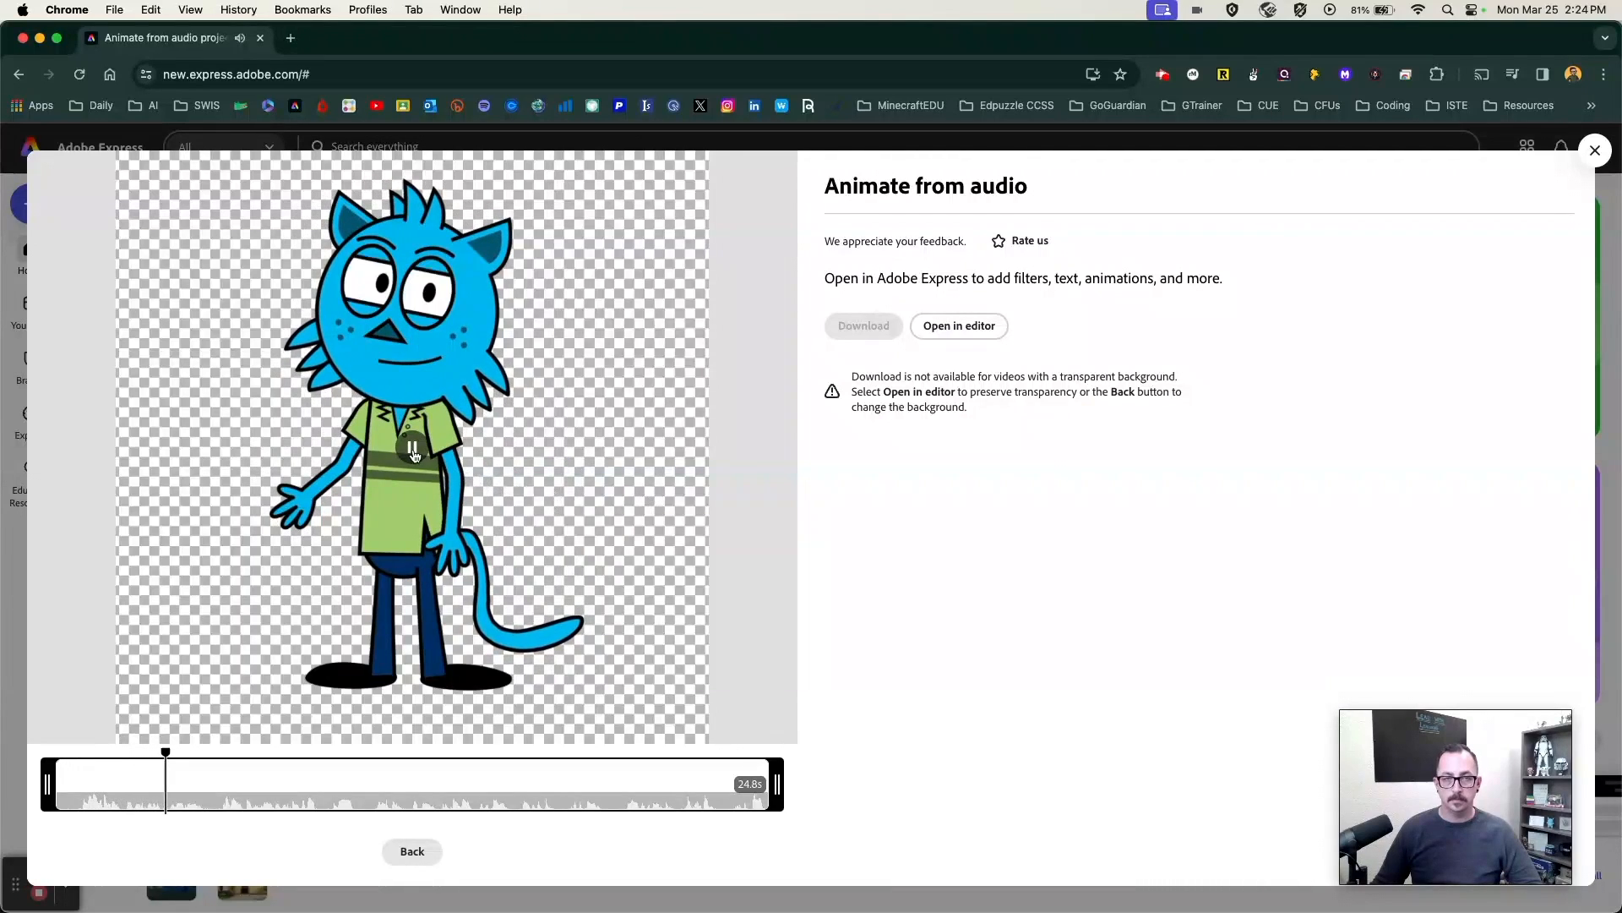
- Pause the earlier cat animation preview before leaving the Animate from audio result
{"action": "left_click", "coordinate": [413, 446]}
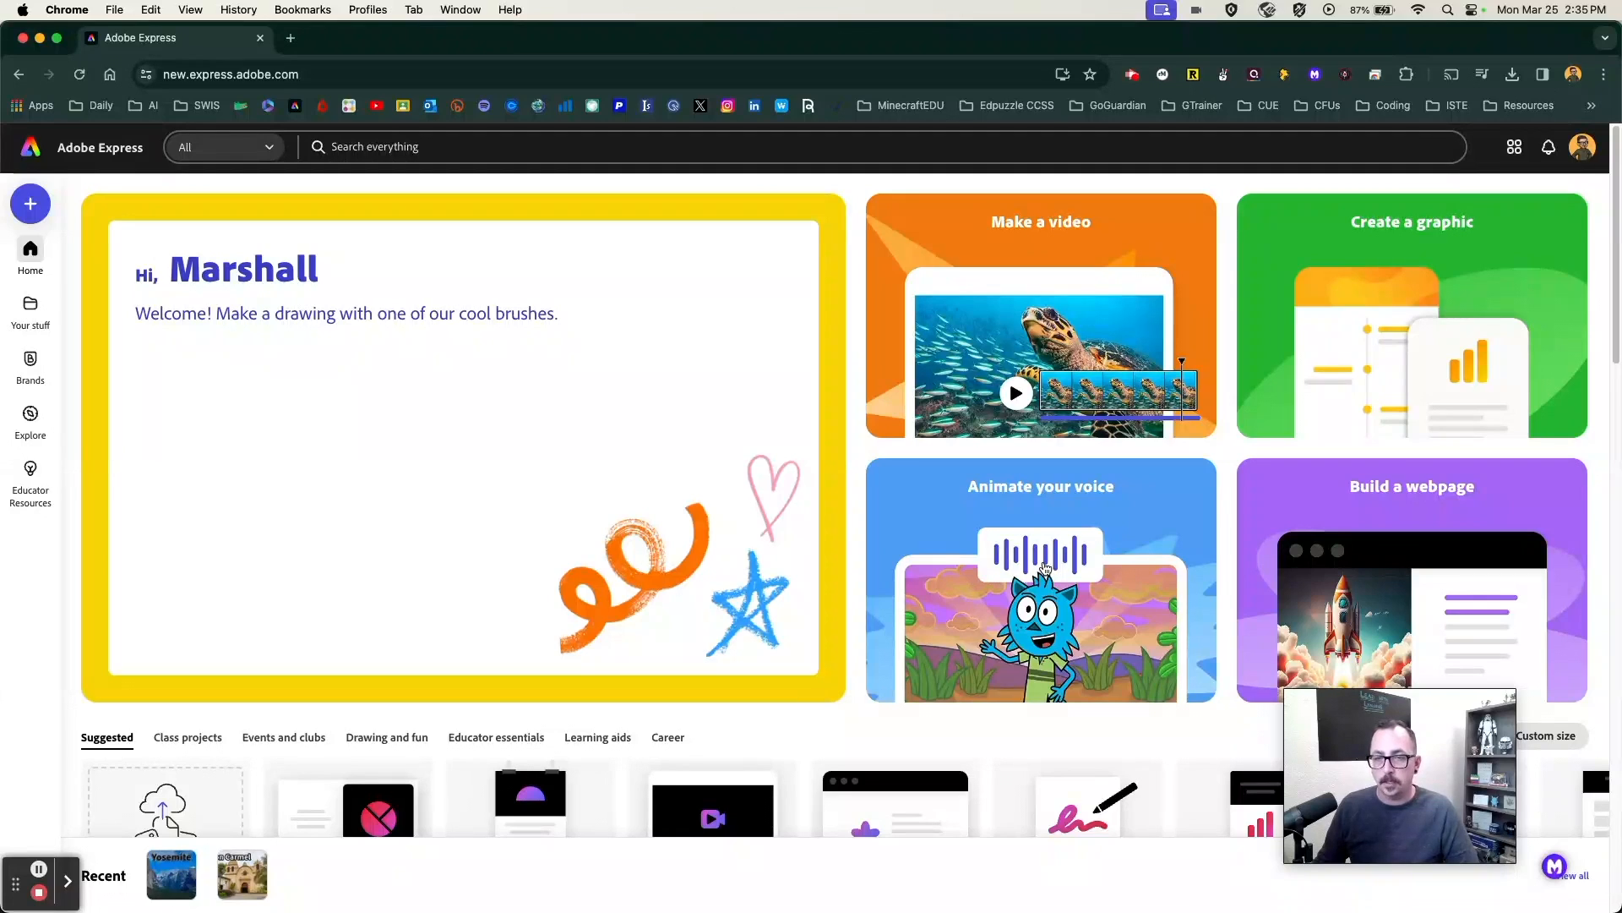
- Launch Animate your voice with the blue cat kept and show the Background choices
{"action": "left_click", "coordinate": [1039, 580]}
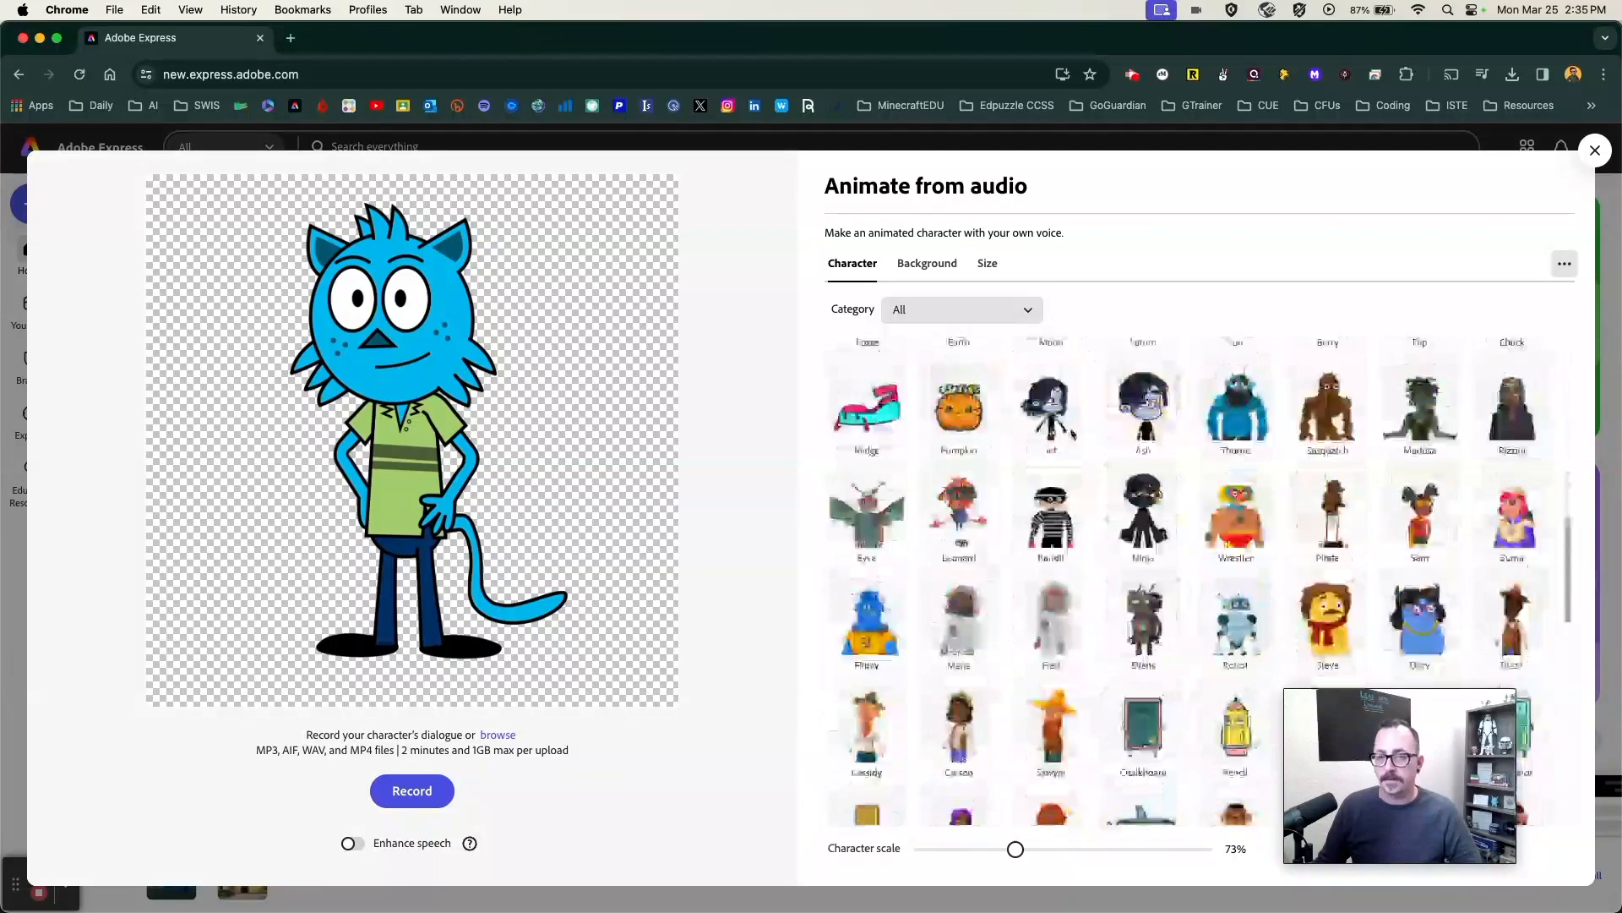
{"action": "scroll", "scroll_direction": "down", "scroll_amount": 3}
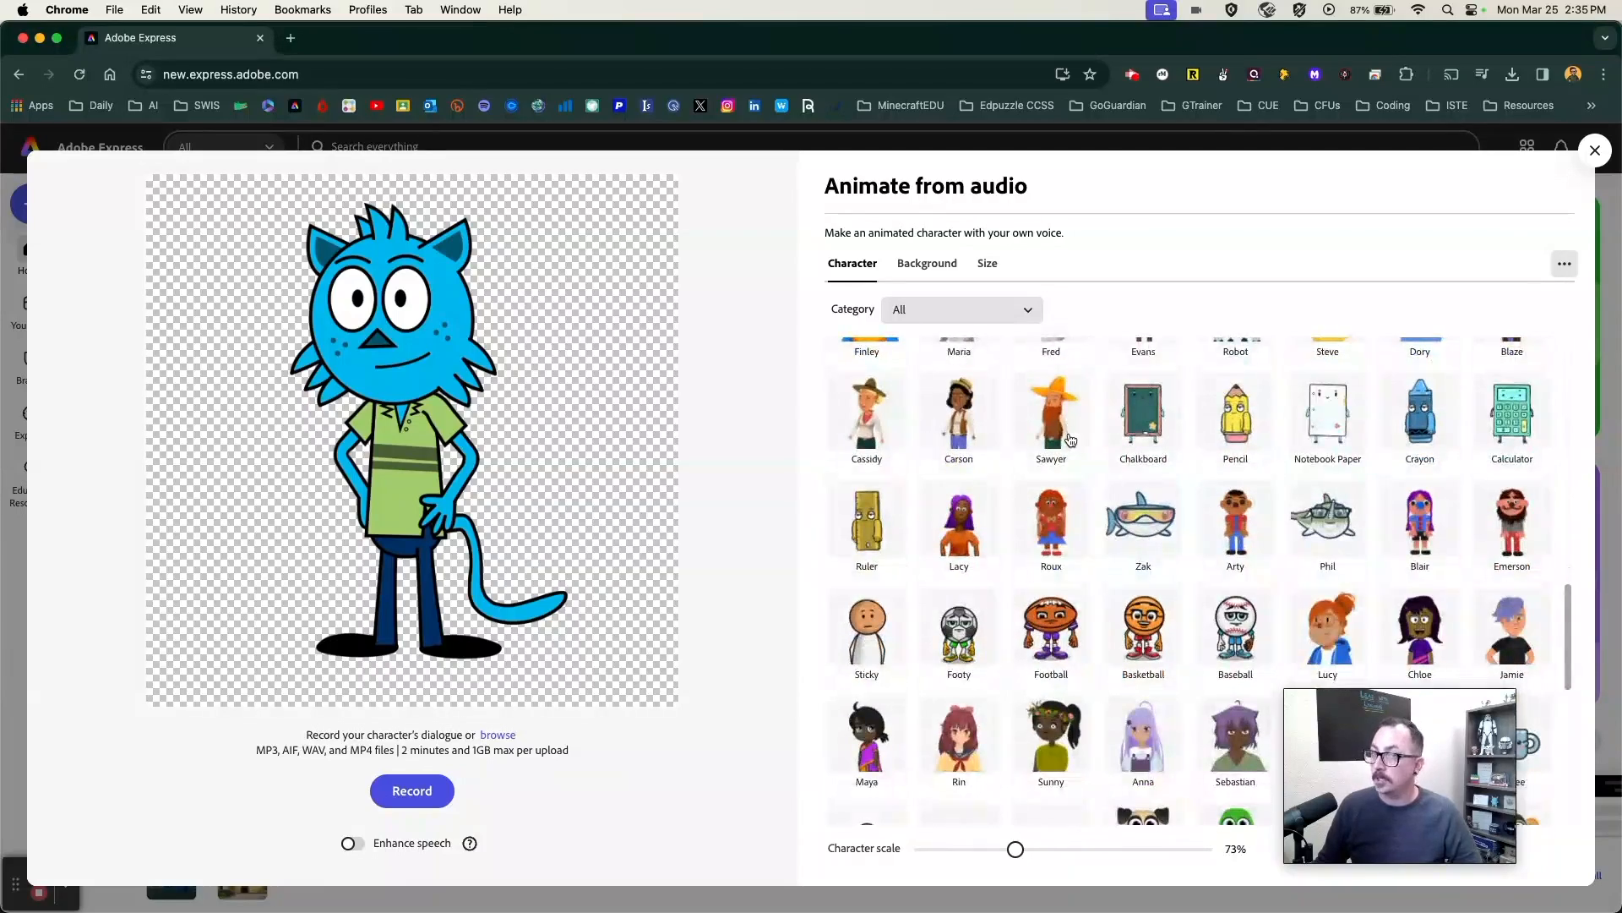
{"action": "scroll", "scroll_direction": "down", "scroll_amount": 3}
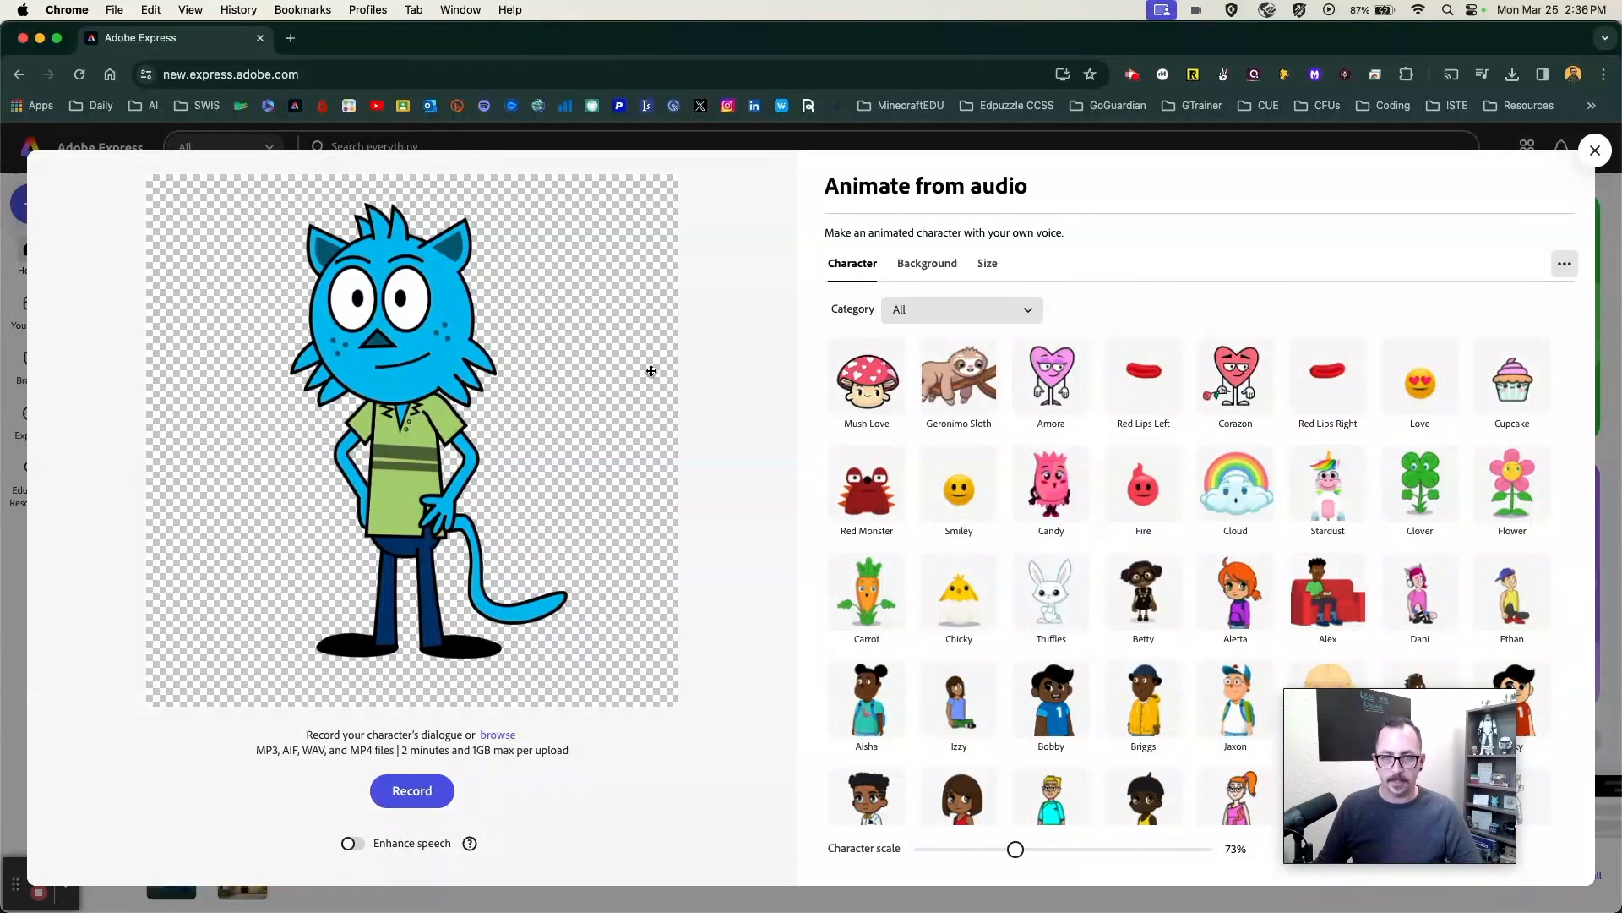
{"action": "left_click", "coordinate": [926, 264]}
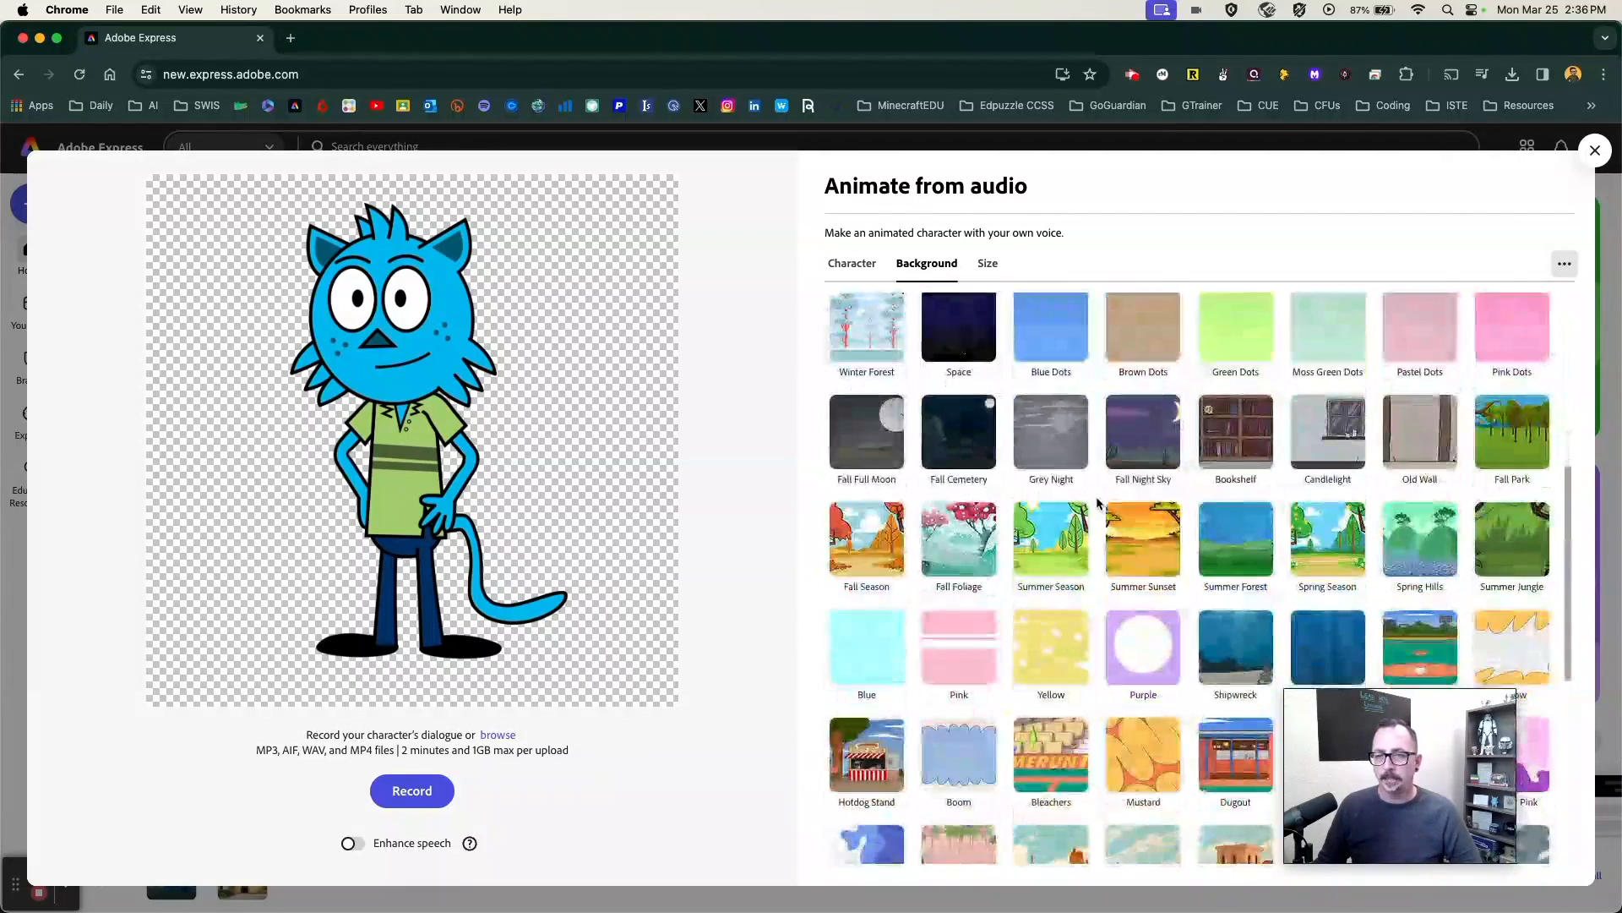
- Leave the background Transparent and switch on Enhance speech for the recording
{"action": "scroll", "scroll_direction": "down", "scroll_amount": 3}
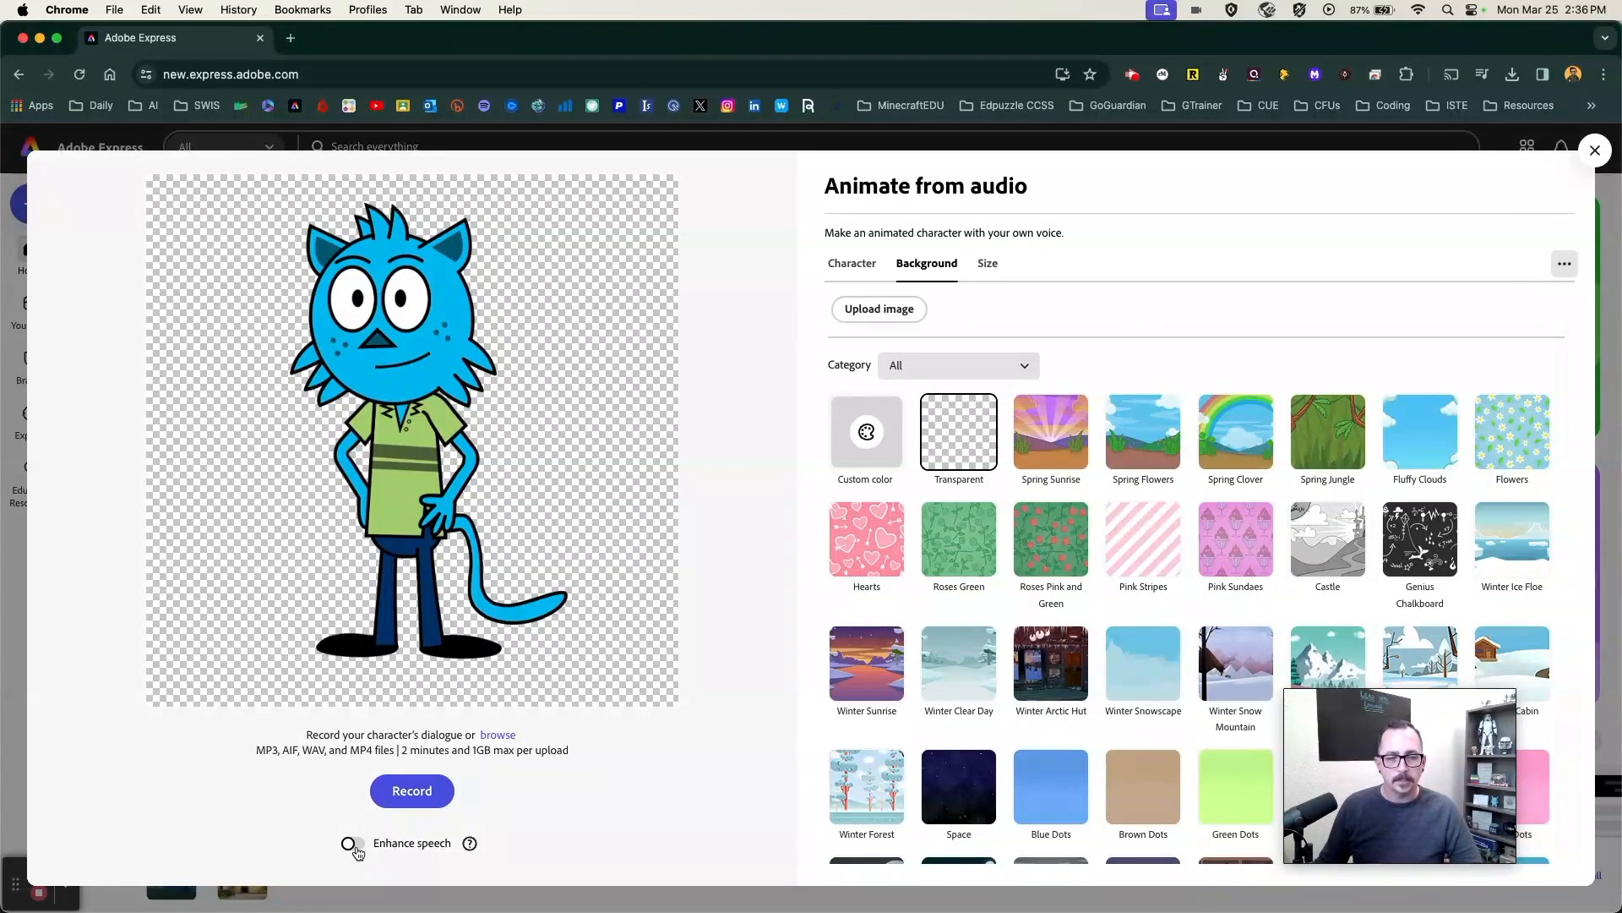
{"action": "left_click", "coordinate": [351, 841]}
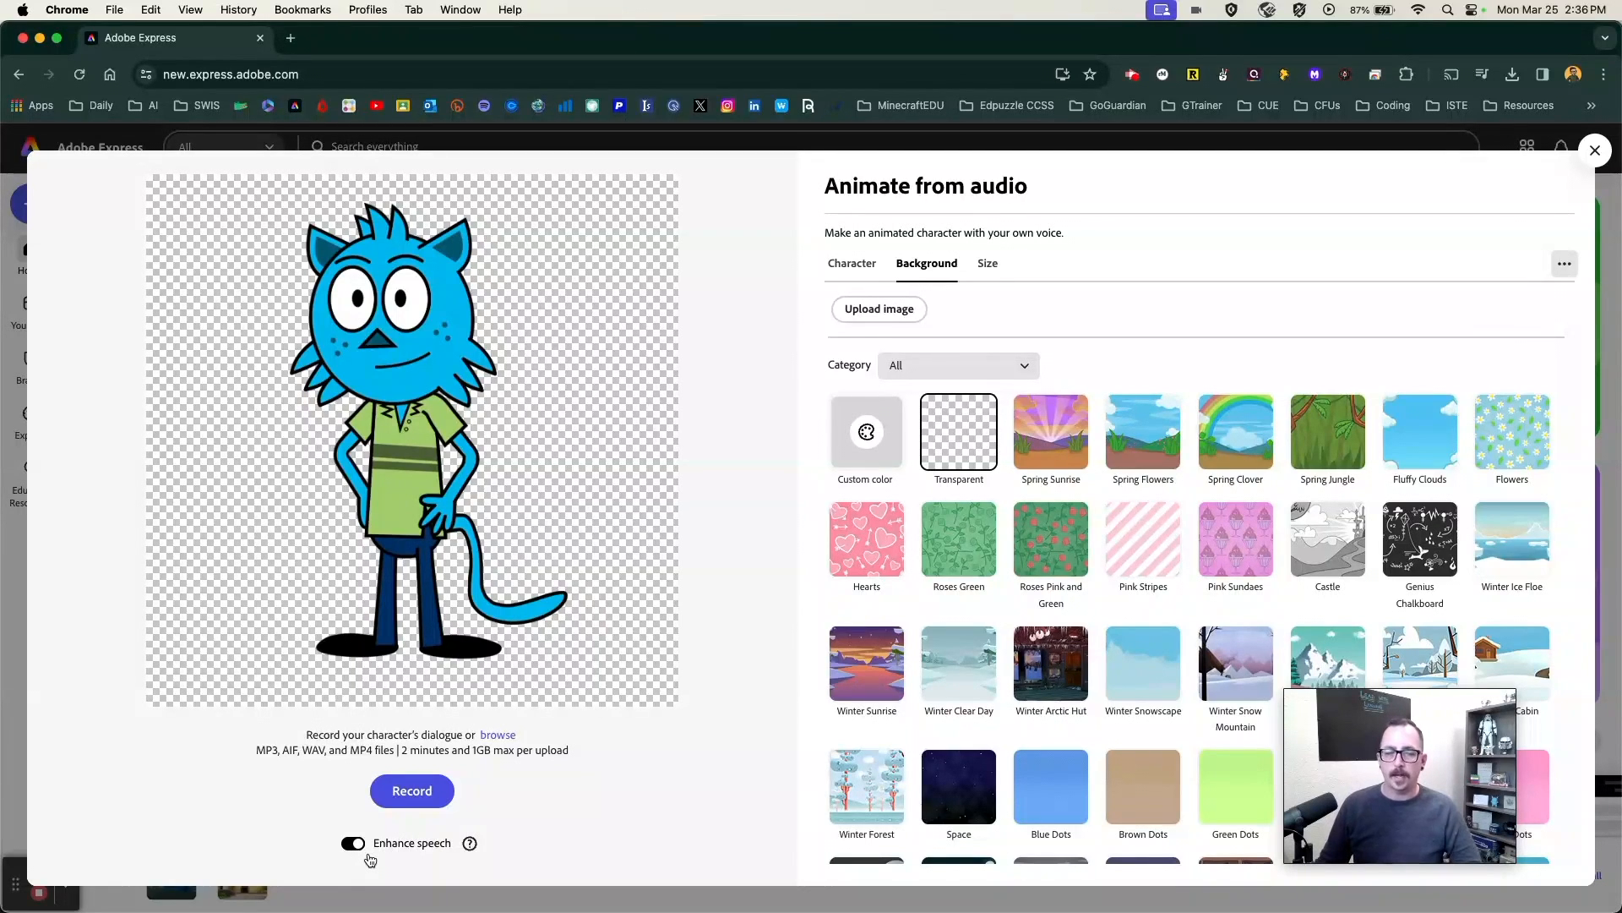
- Record the cat's dialogue, pausing and resuming once, then finish to generate the animation
{"action": "left_click", "coordinate": [412, 791]}
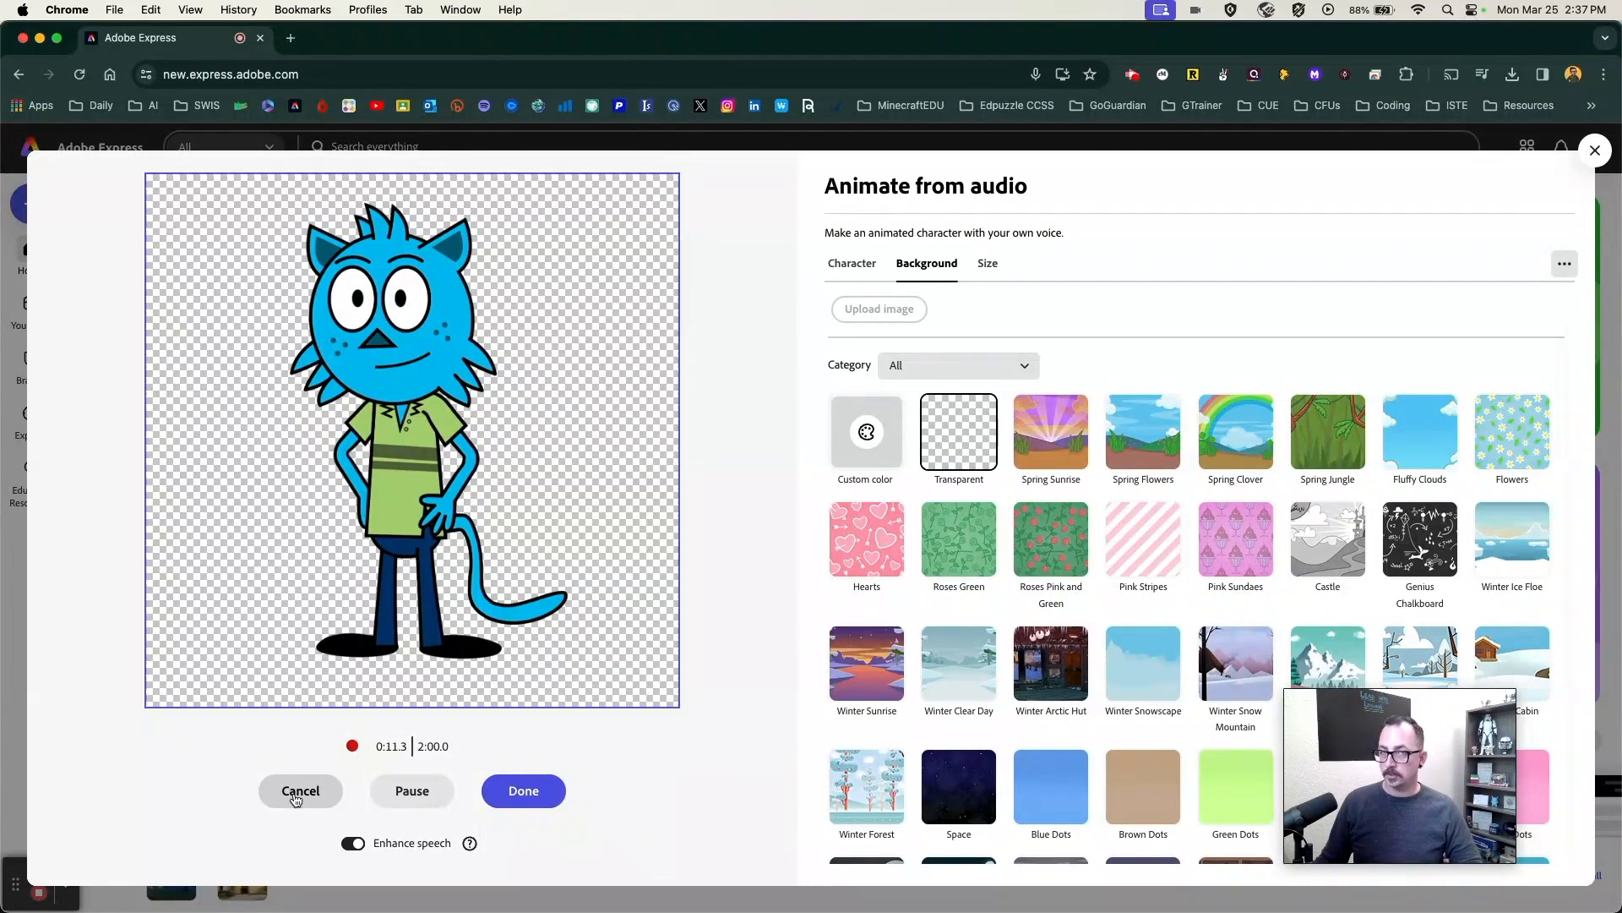
{"action": "left_click", "coordinate": [411, 791]}
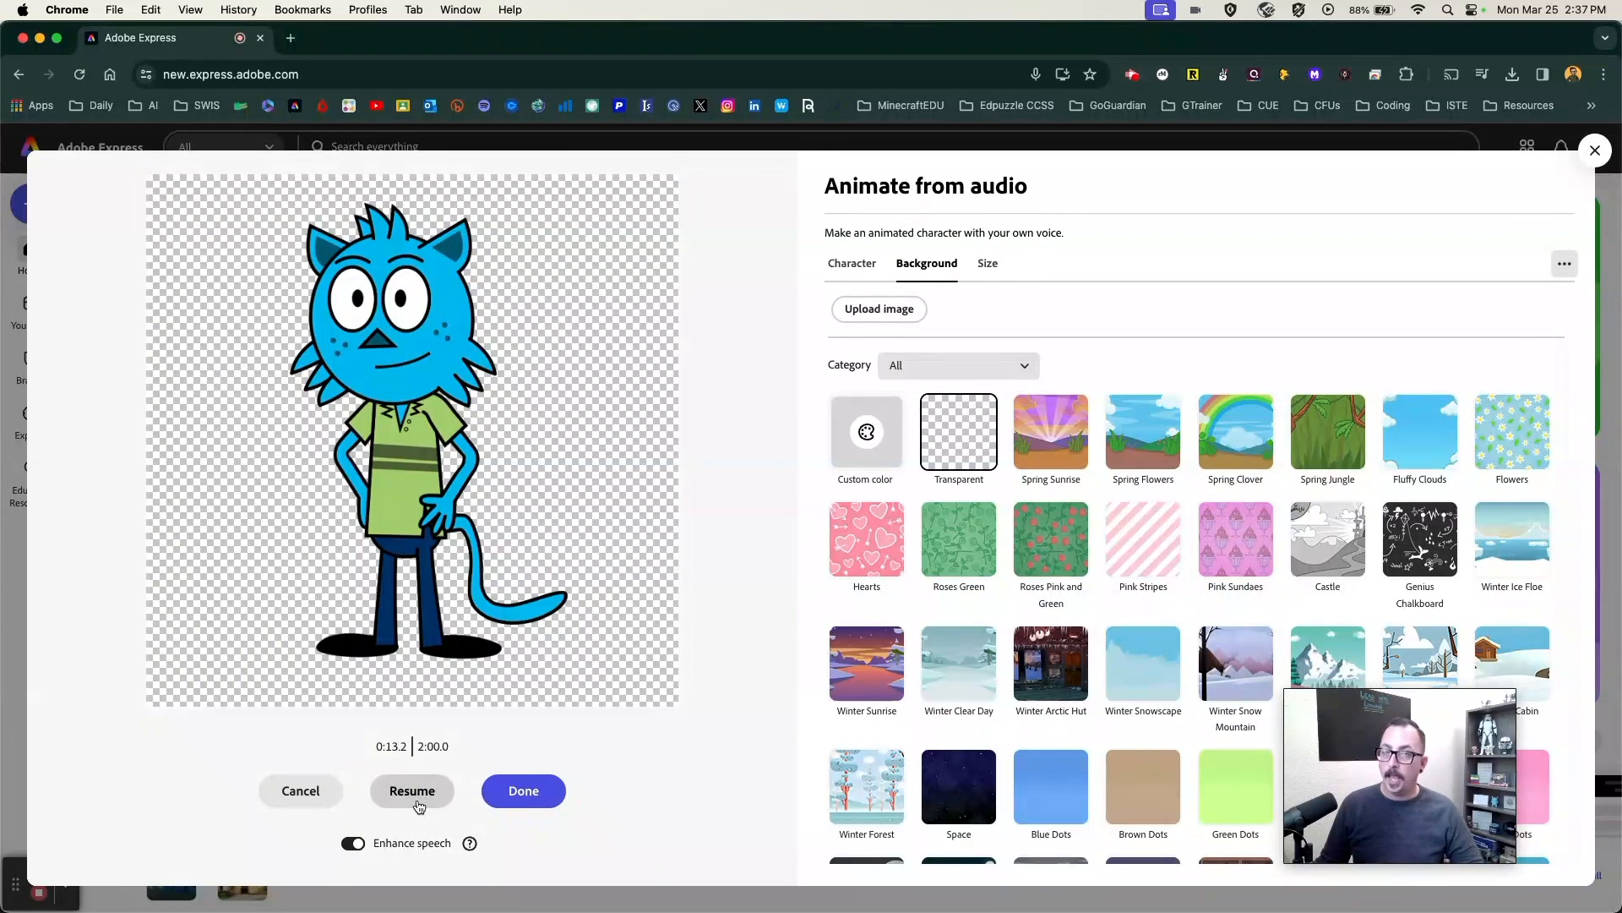
{"action": "left_click", "coordinate": [412, 791]}
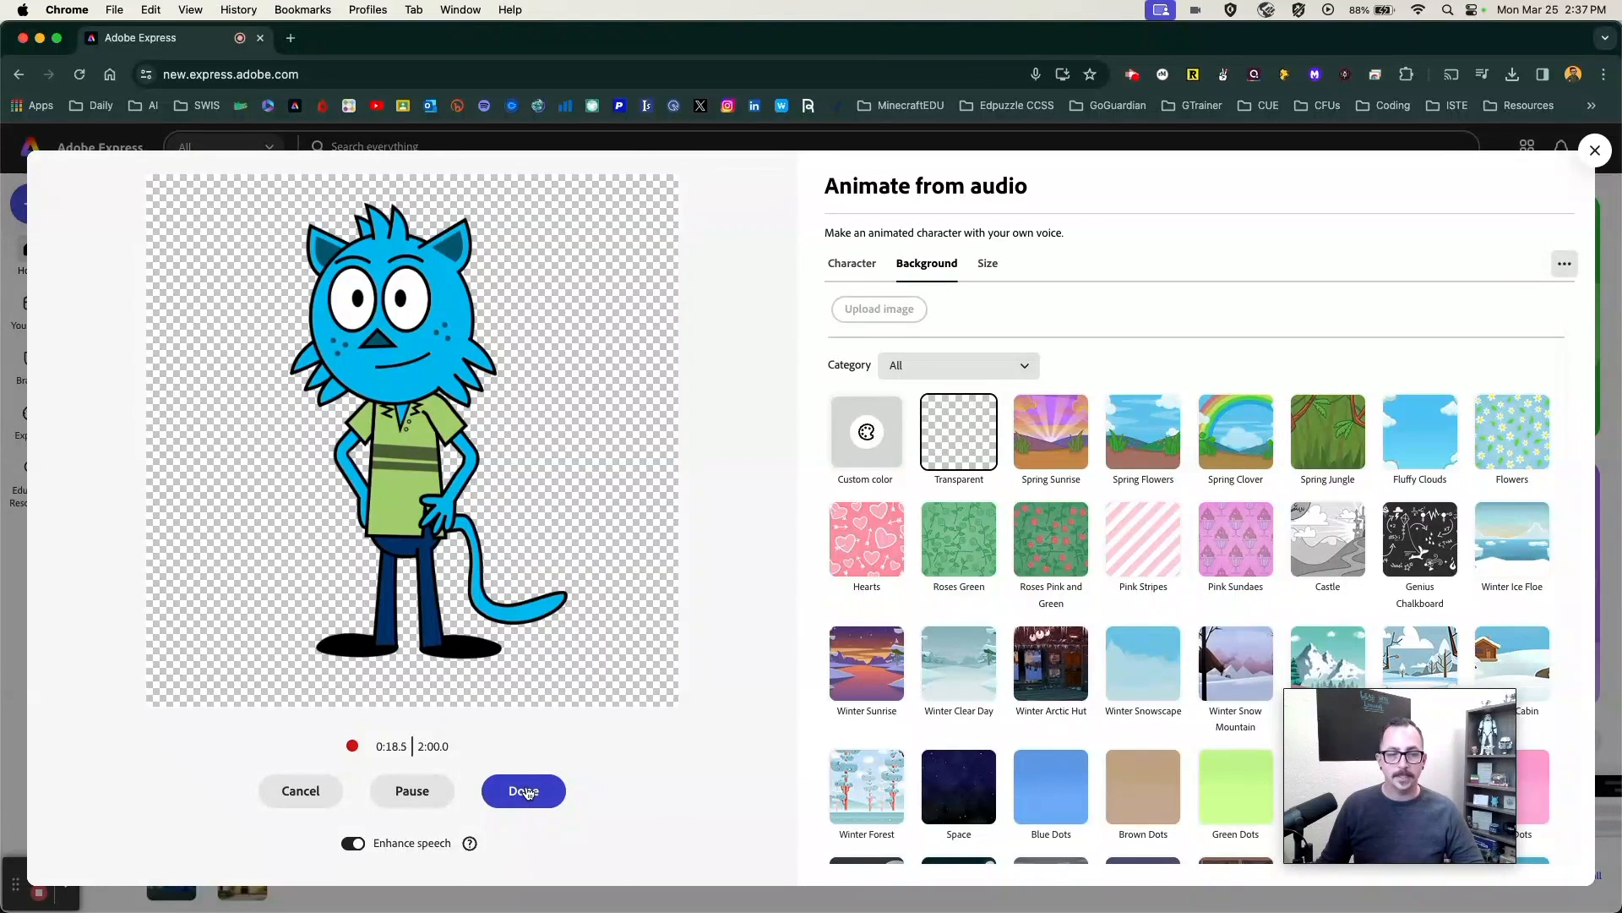
{"action": "left_click", "coordinate": [522, 791]}
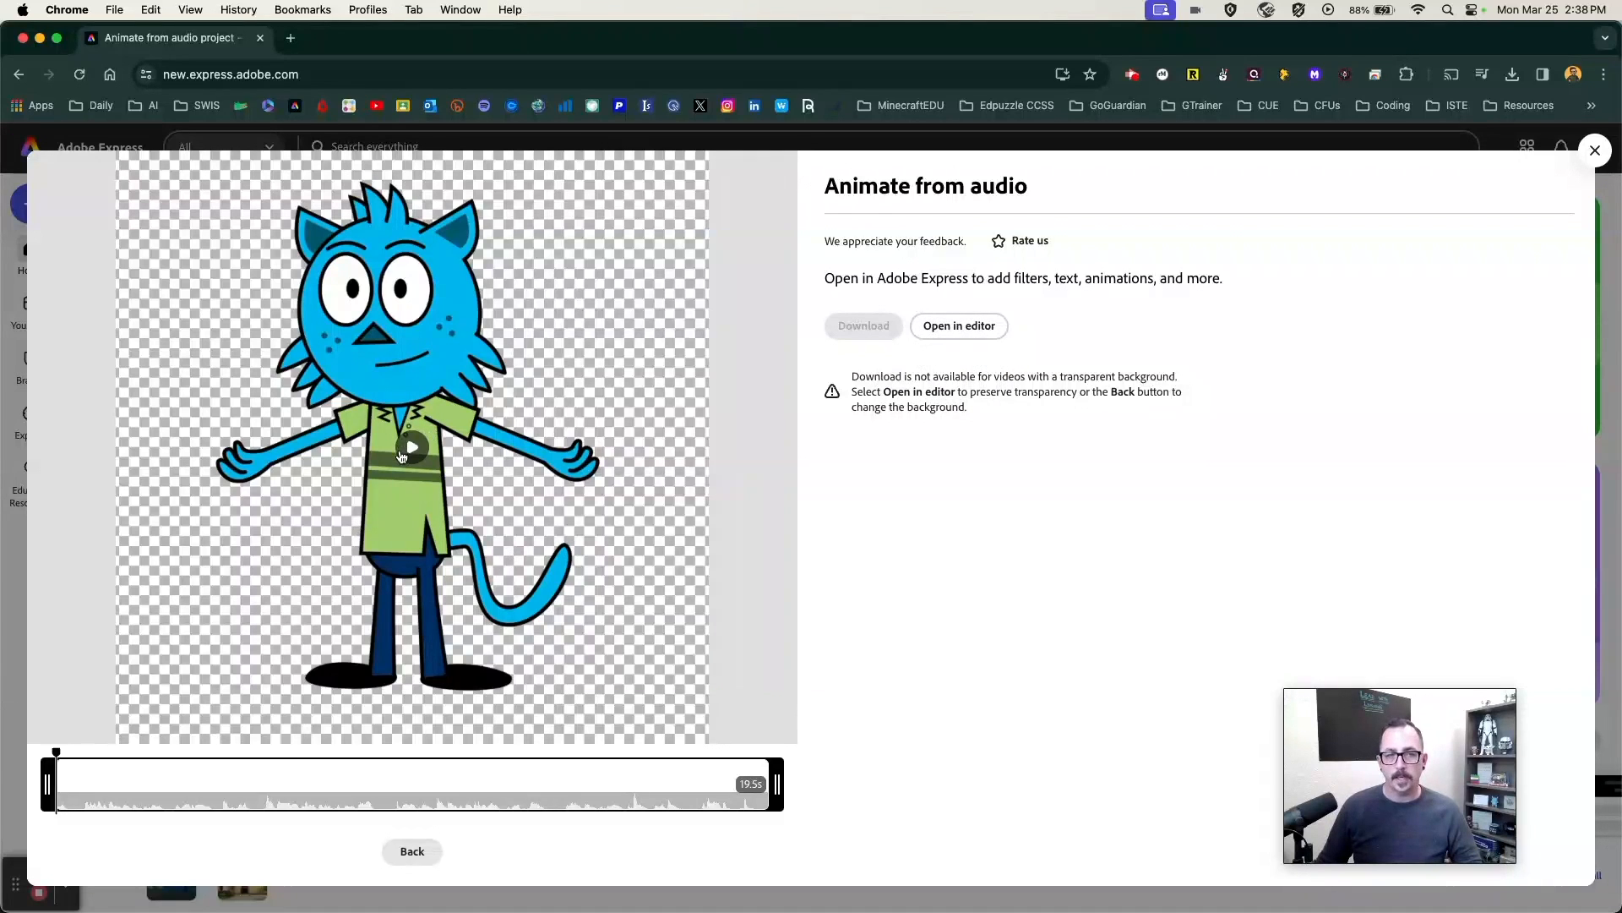
- Play the generated cat animation, move it into the full editor and select it on the page
{"action": "left_click", "coordinate": [411, 446]}
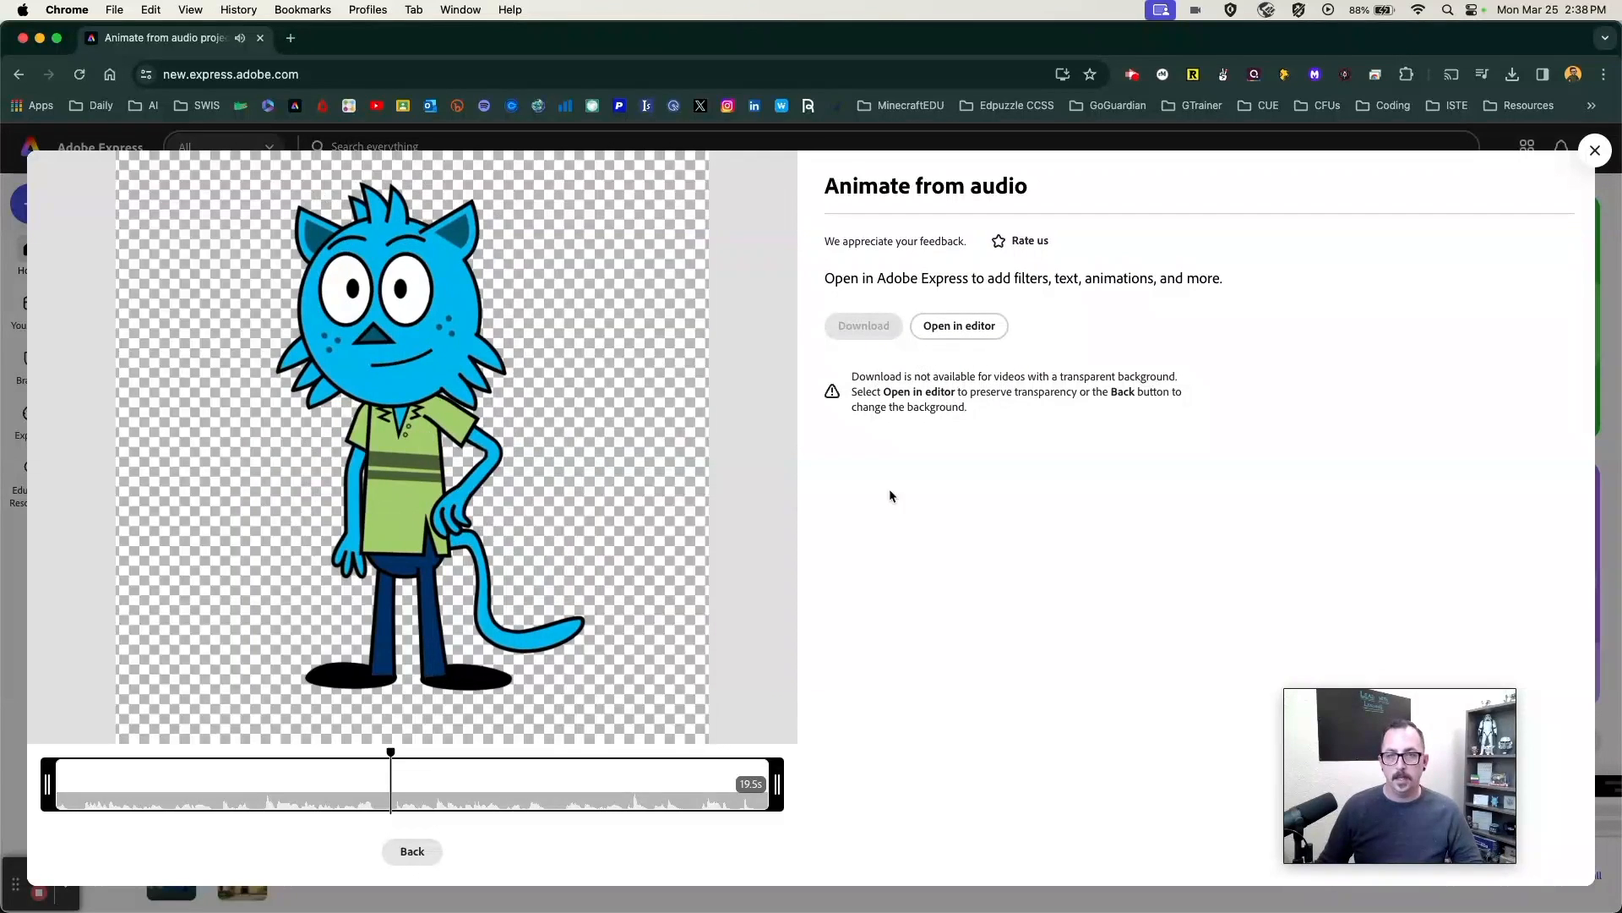
{"action": "mouse_move", "coordinate": [974, 485]}
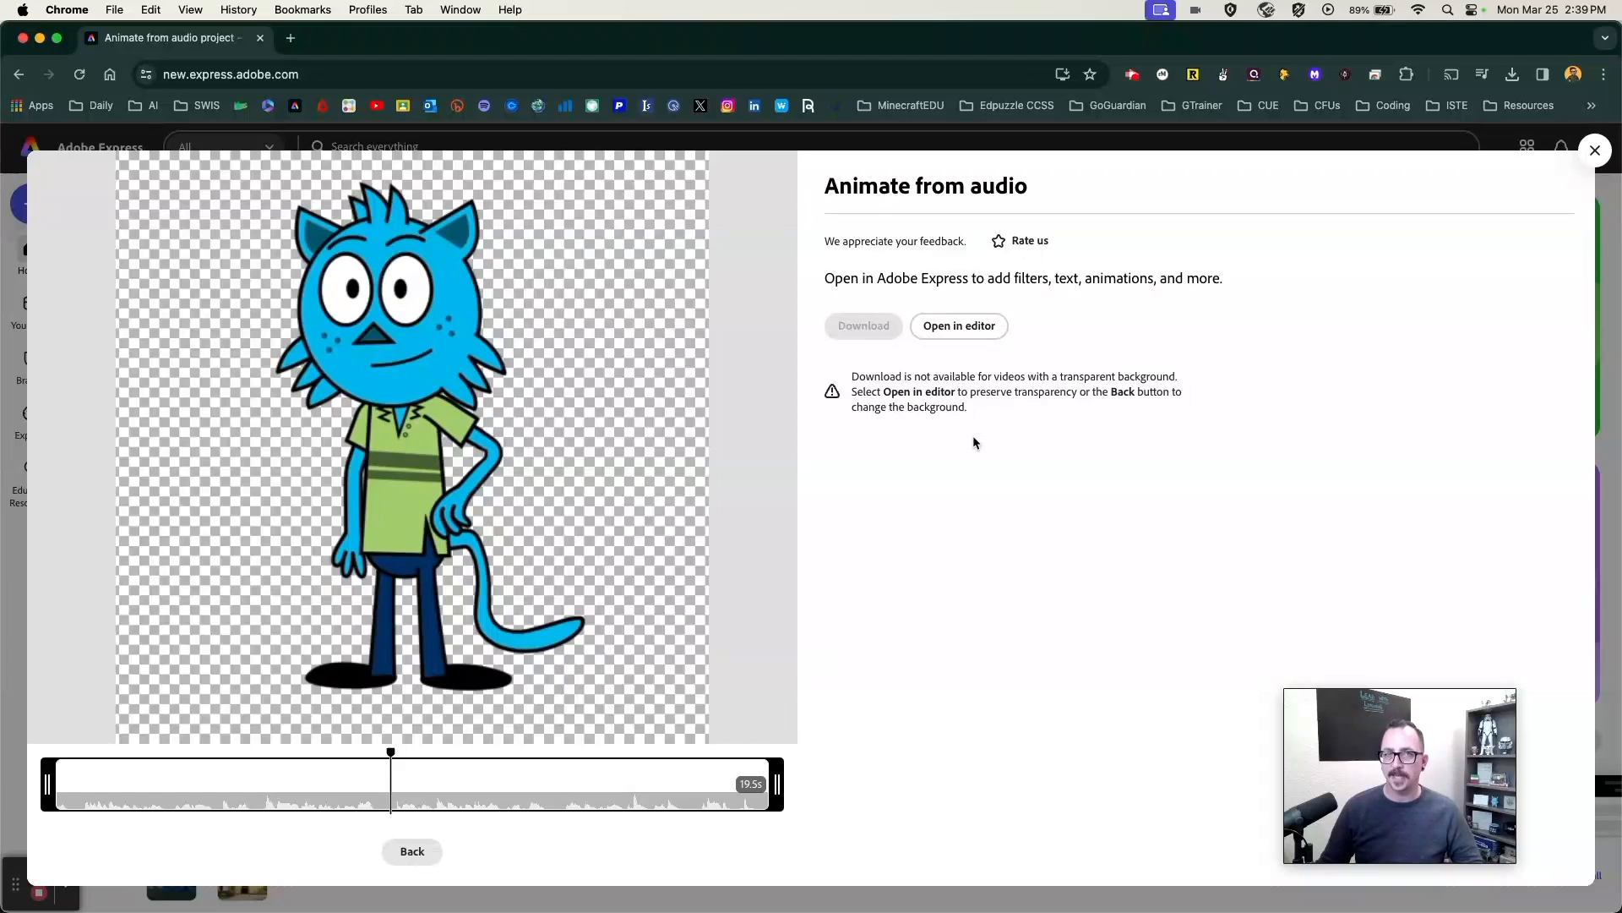
{"action": "left_click", "coordinate": [957, 325]}
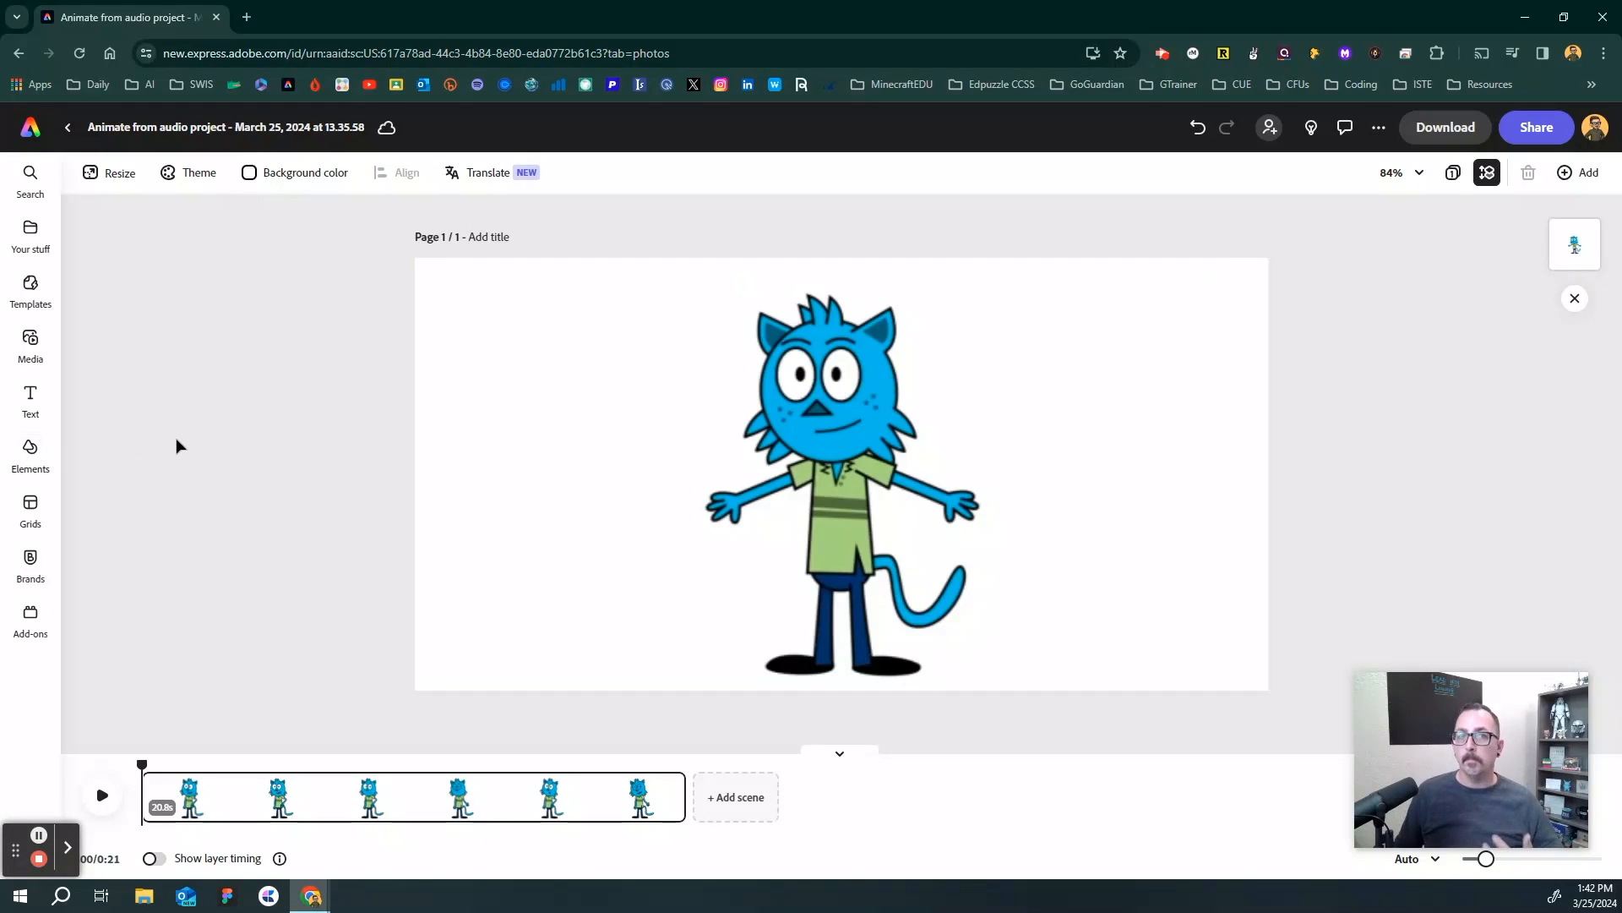
{"action": "left_click", "coordinate": [786, 434]}
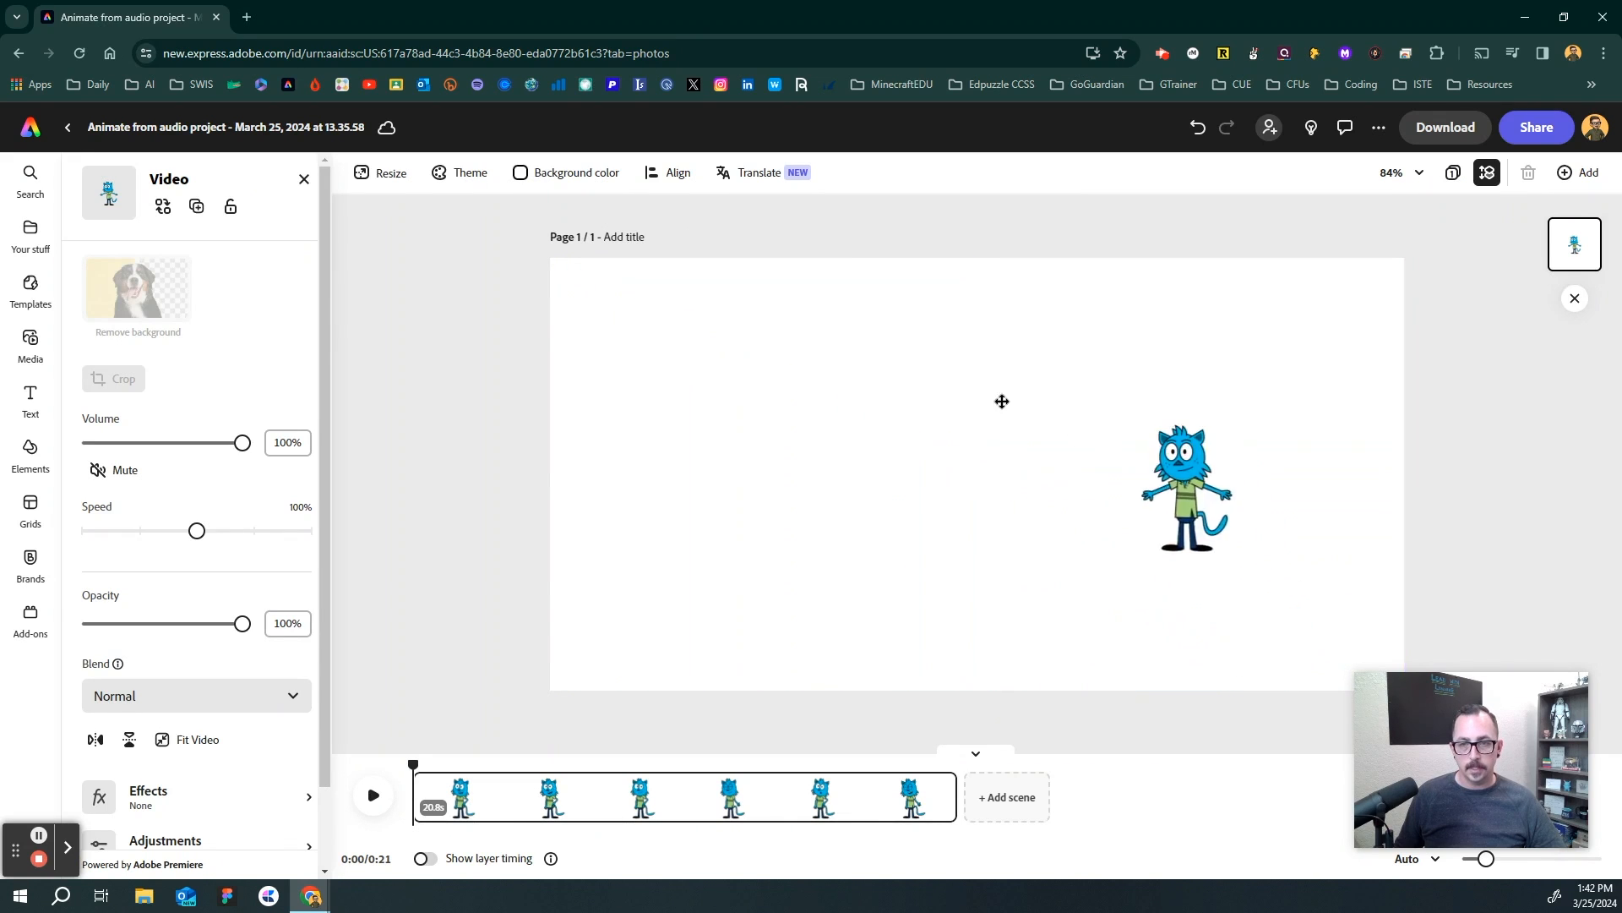
- Resize the cat and browse the Media photo library for the Yosemite background
{"action": "left_click", "coordinate": [1186, 486]}
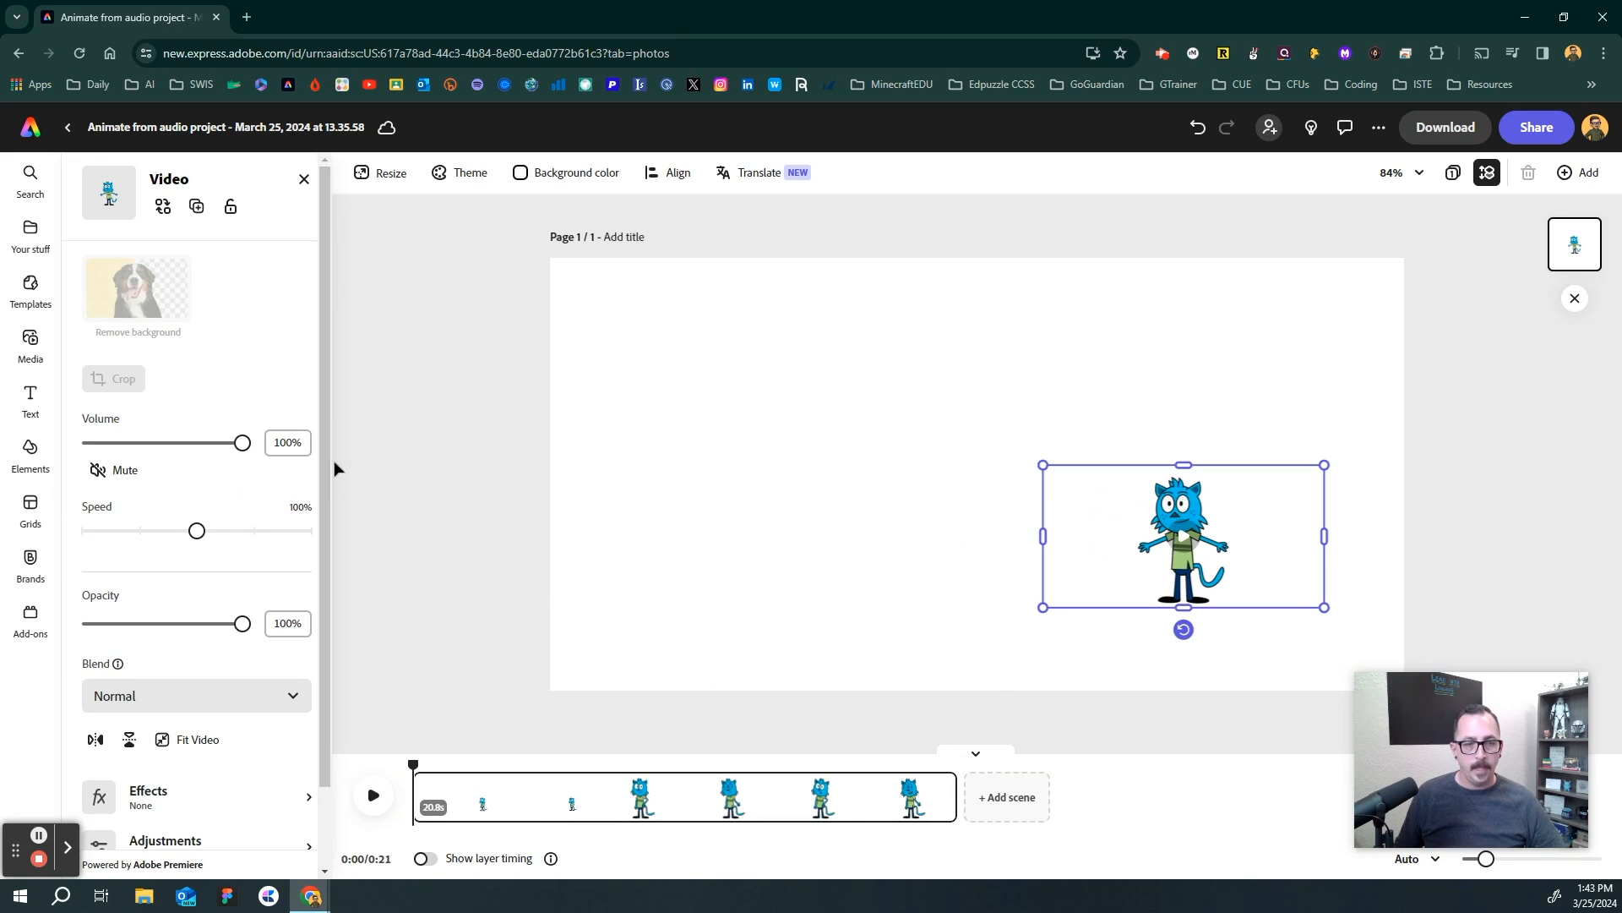
{"action": "left_click", "coordinate": [30, 287]}
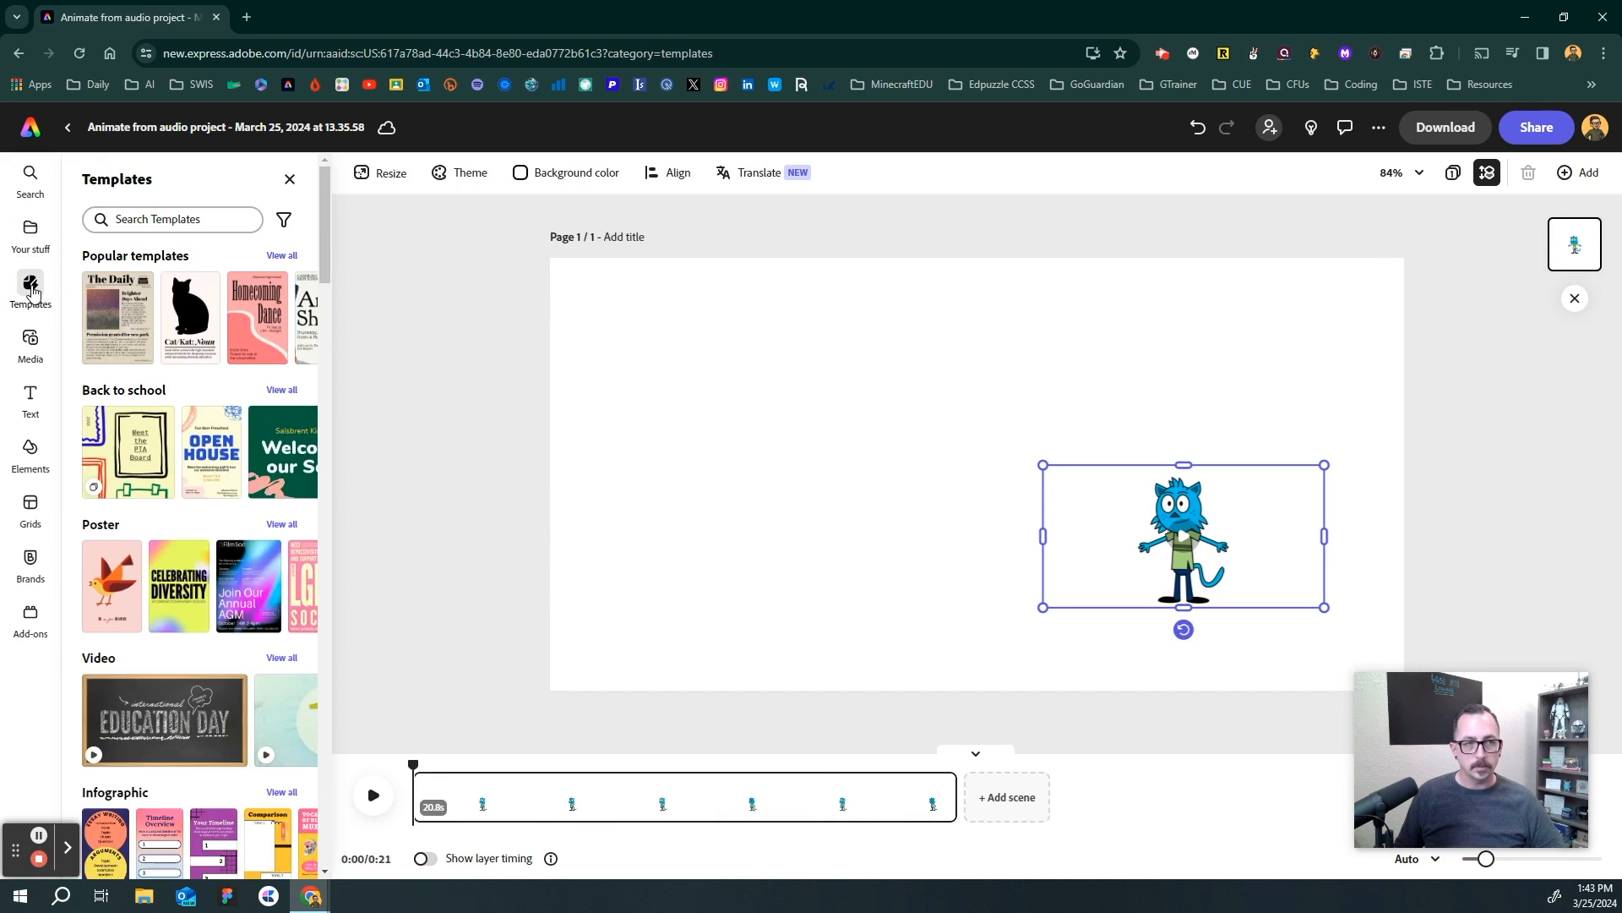
{"action": "scroll", "scroll_direction": "down", "scroll_amount": 3}
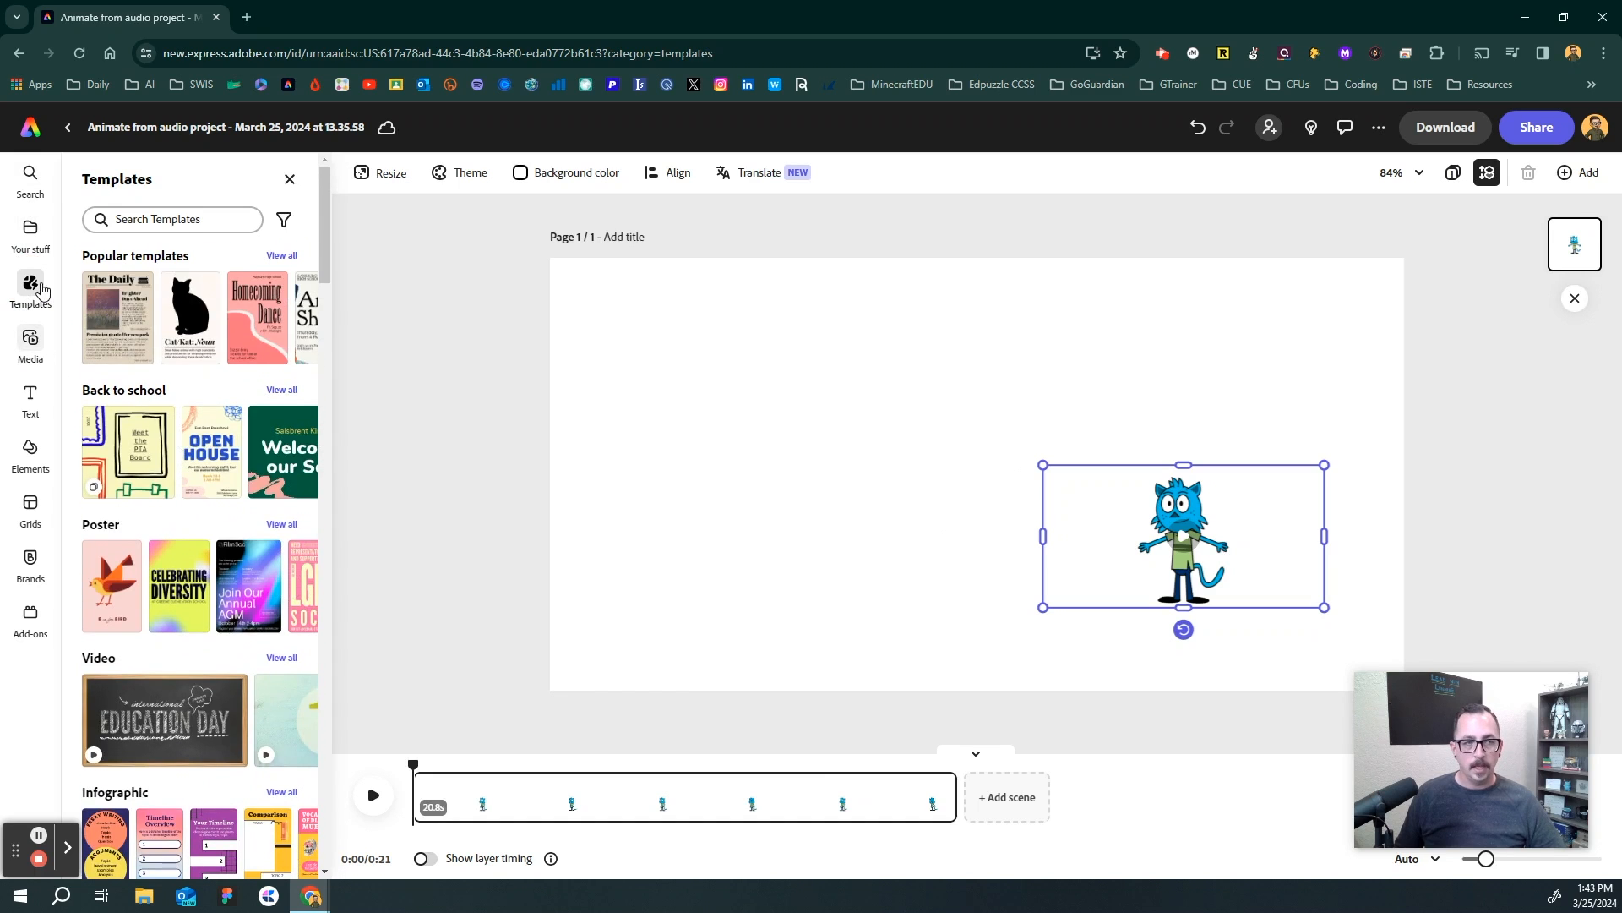
{"action": "left_click", "coordinate": [30, 345]}
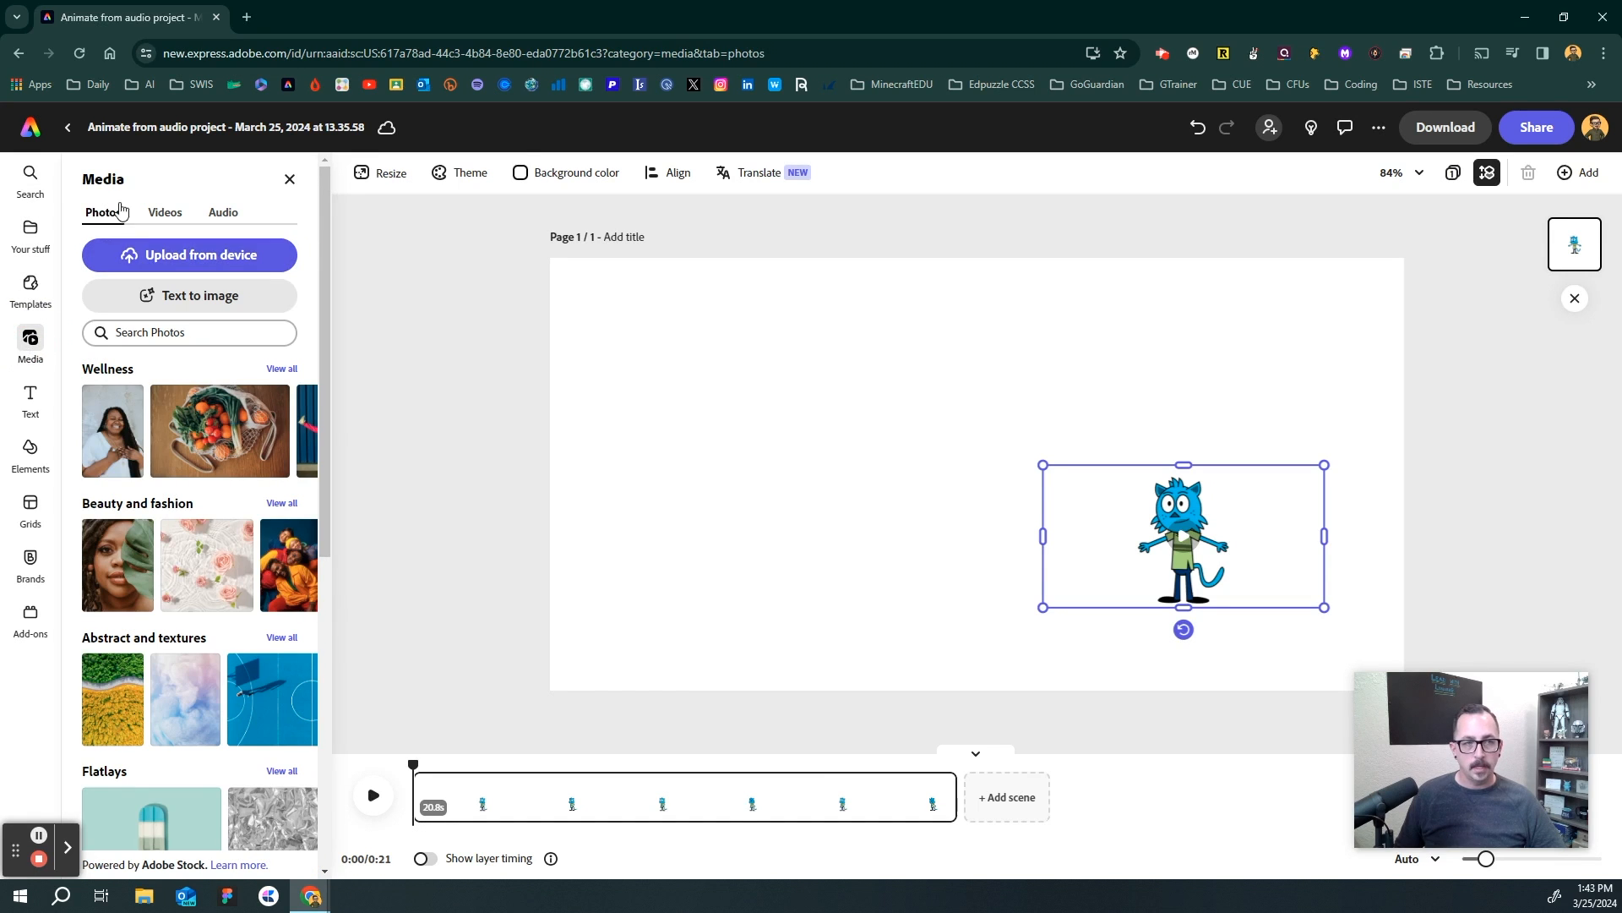
{"action": "scroll", "scroll_direction": "down", "scroll_amount": 3}
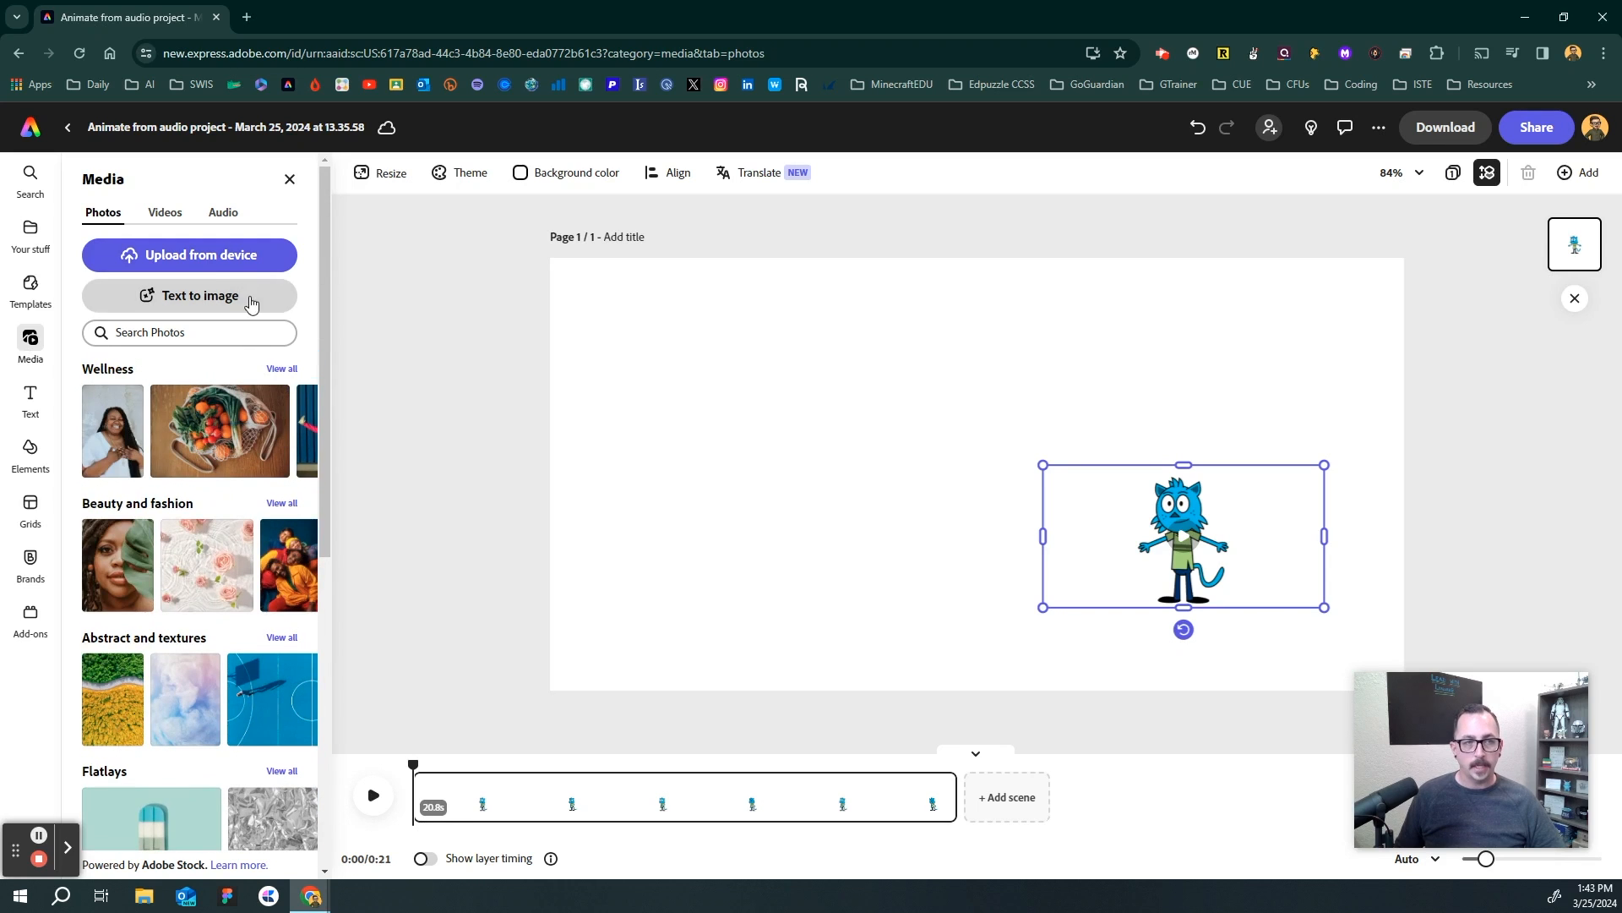
{"action": "mouse_move", "coordinate": [398, 338]}
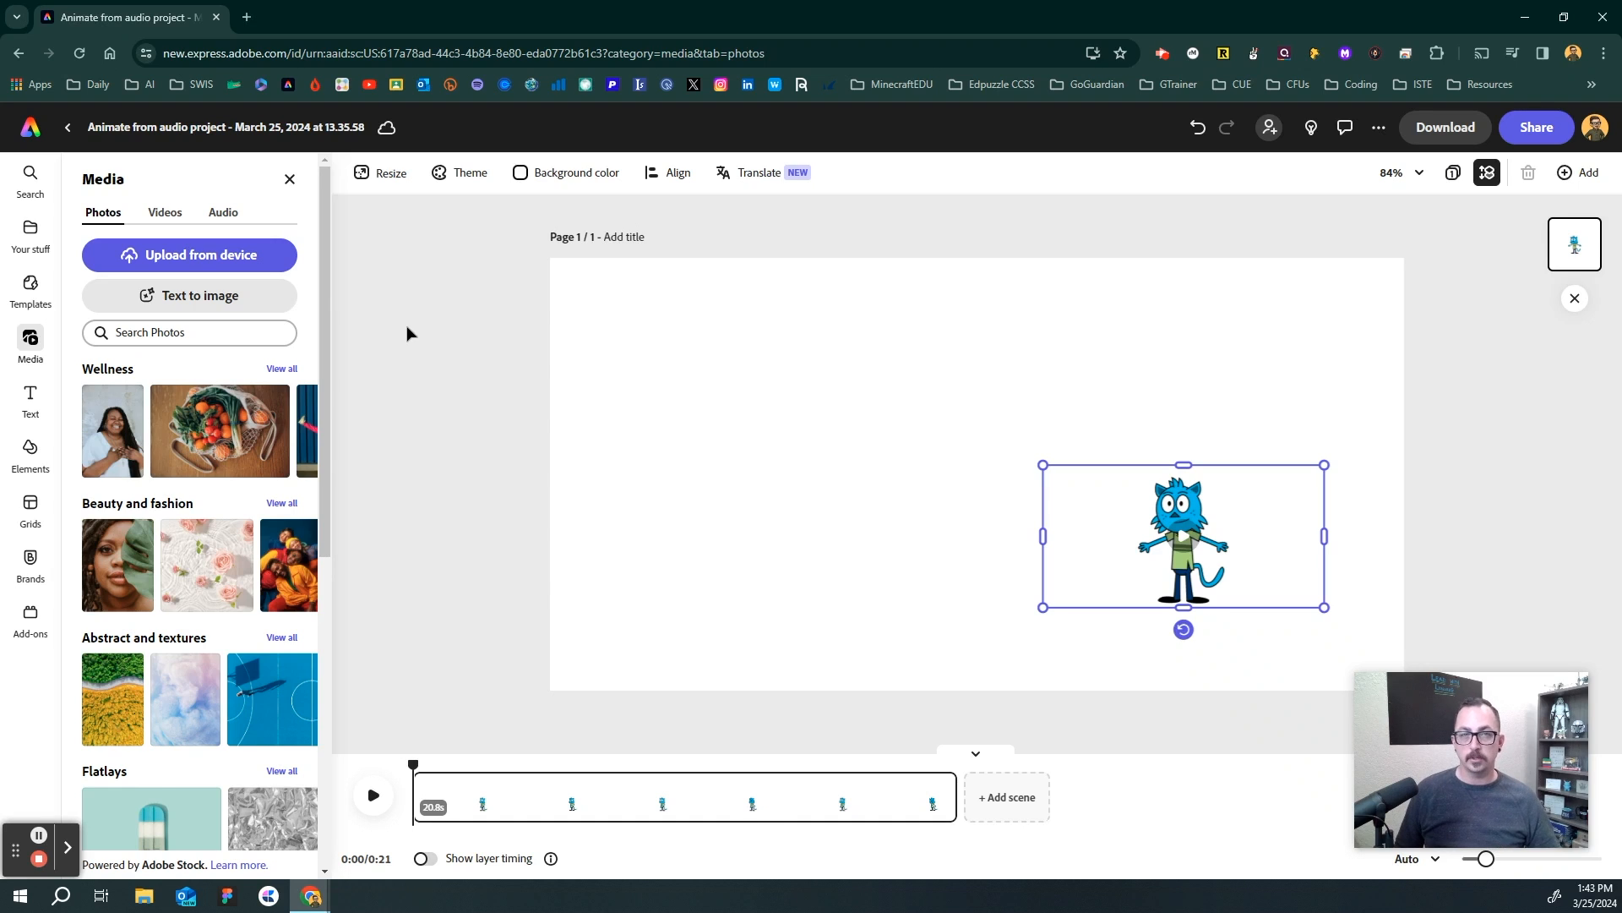
{"action": "mouse_move", "coordinate": [372, 359]}
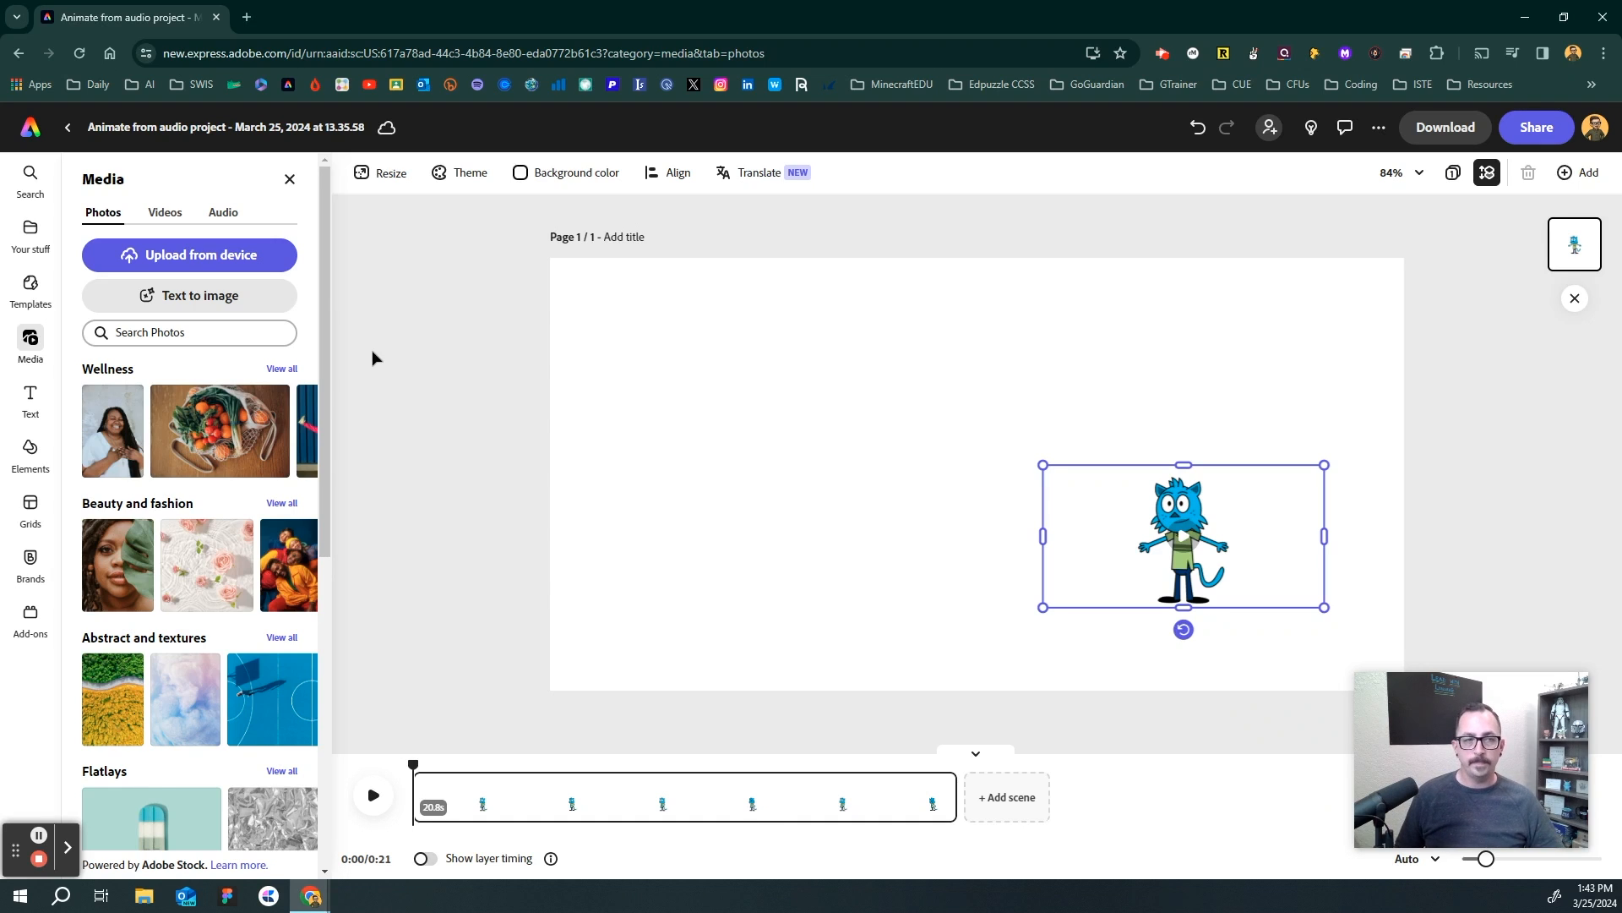
{"action": "mouse_move", "coordinate": [461, 364]}
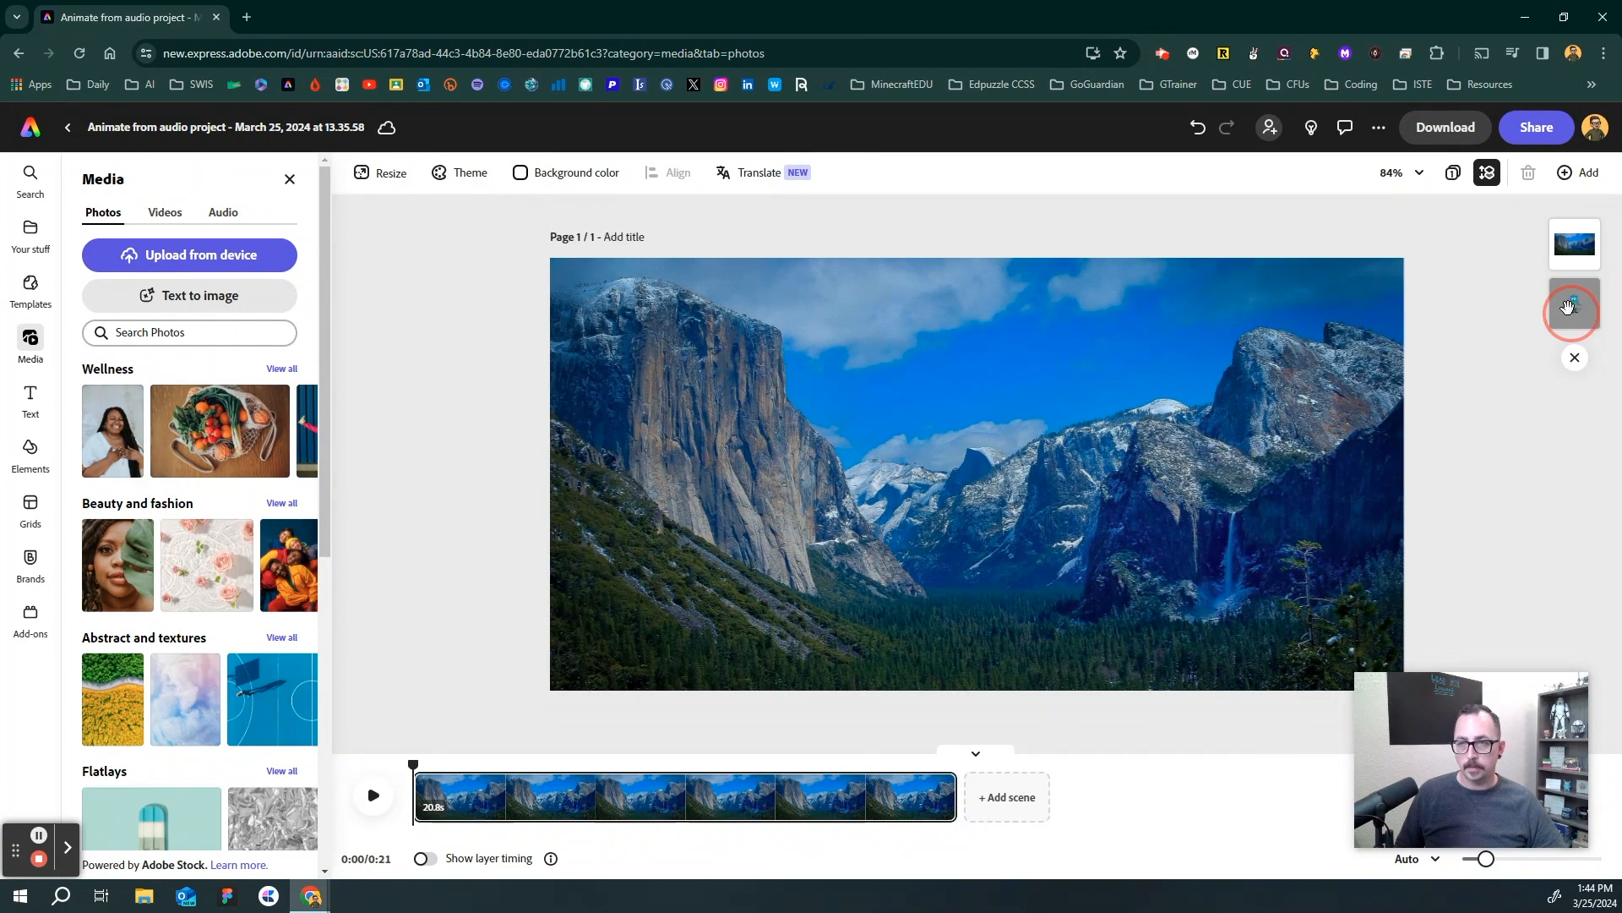
- Layer the cat above the photo, drag it to the lower right and play the preview
{"action": "left_click", "coordinate": [1573, 243]}
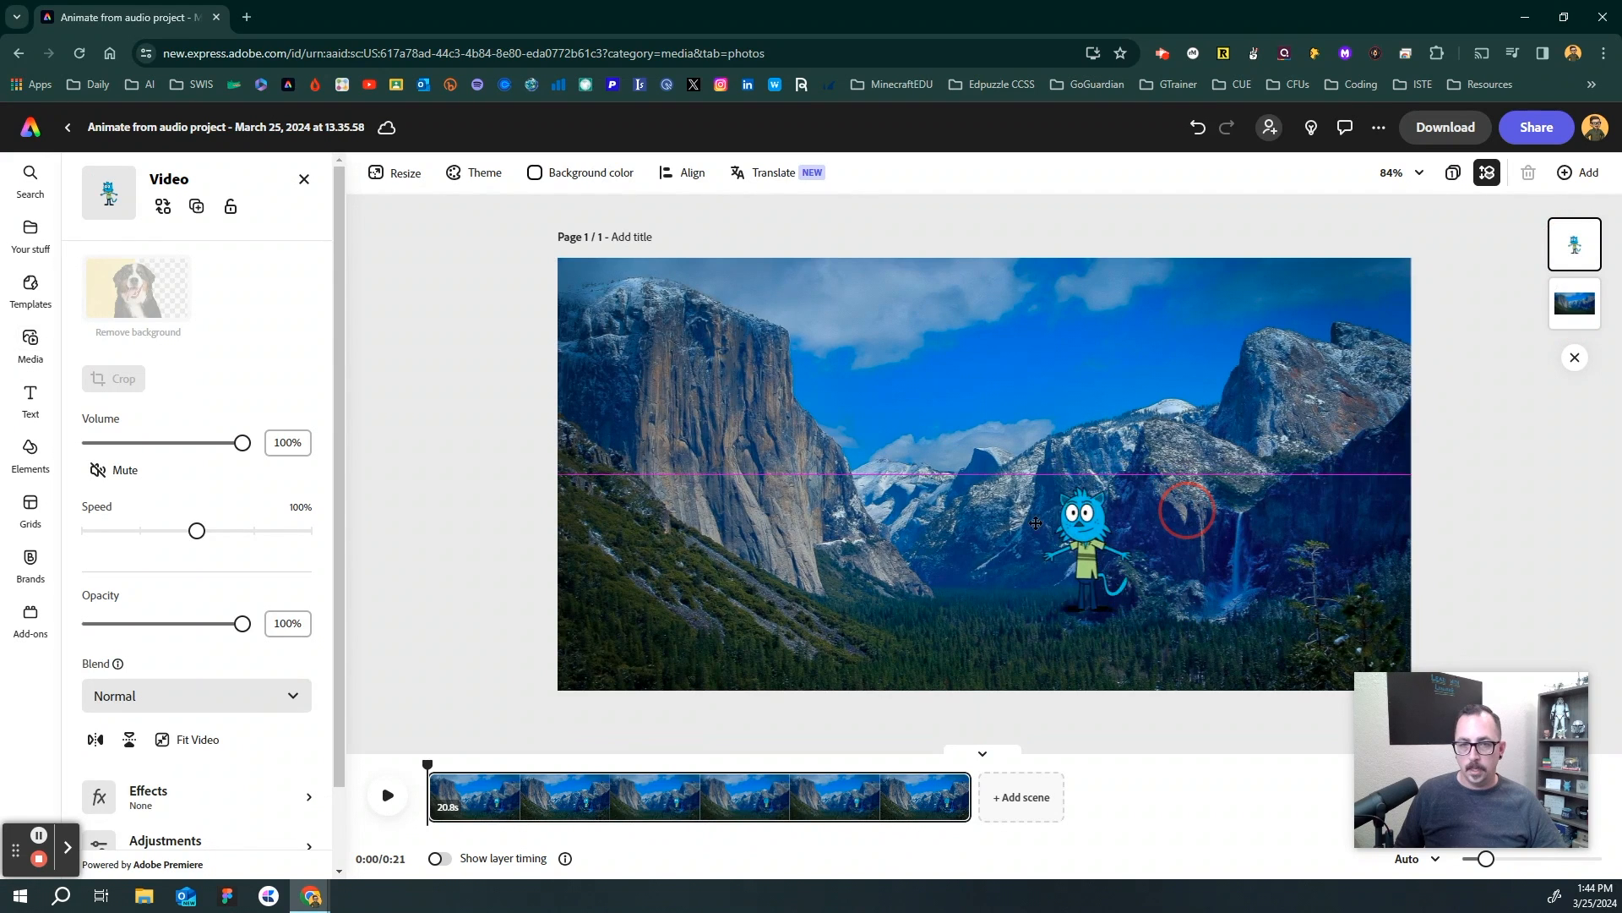
{"action": "left_click_drag", "start_coordinate": [1076, 537], "coordinate": [1200, 590]}
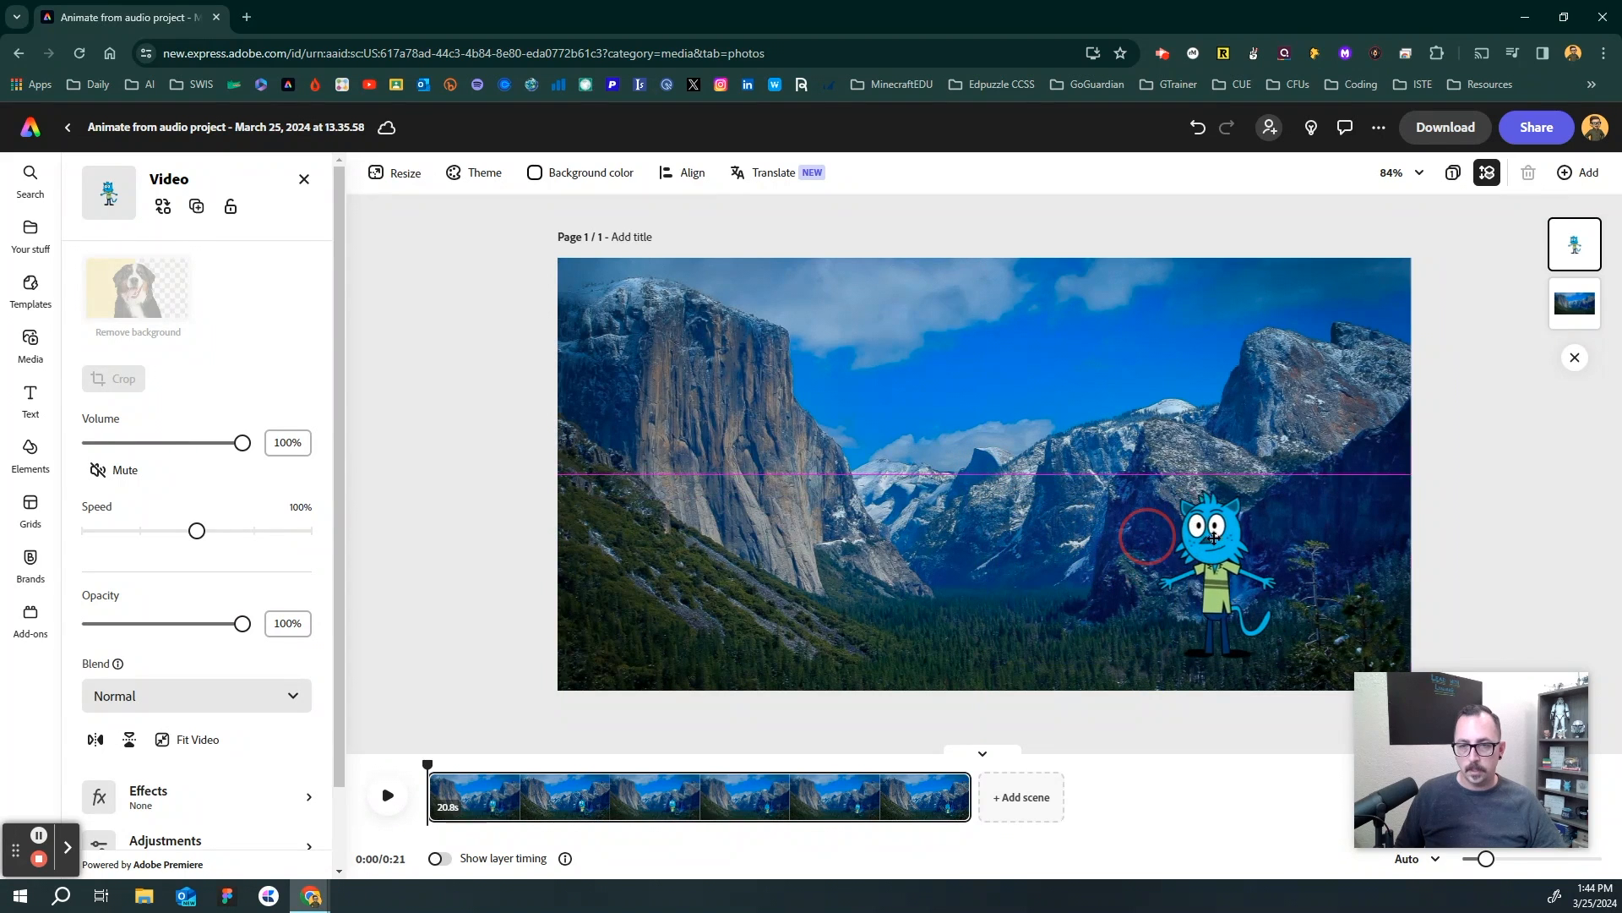
{"action": "left_click", "coordinate": [31, 346]}
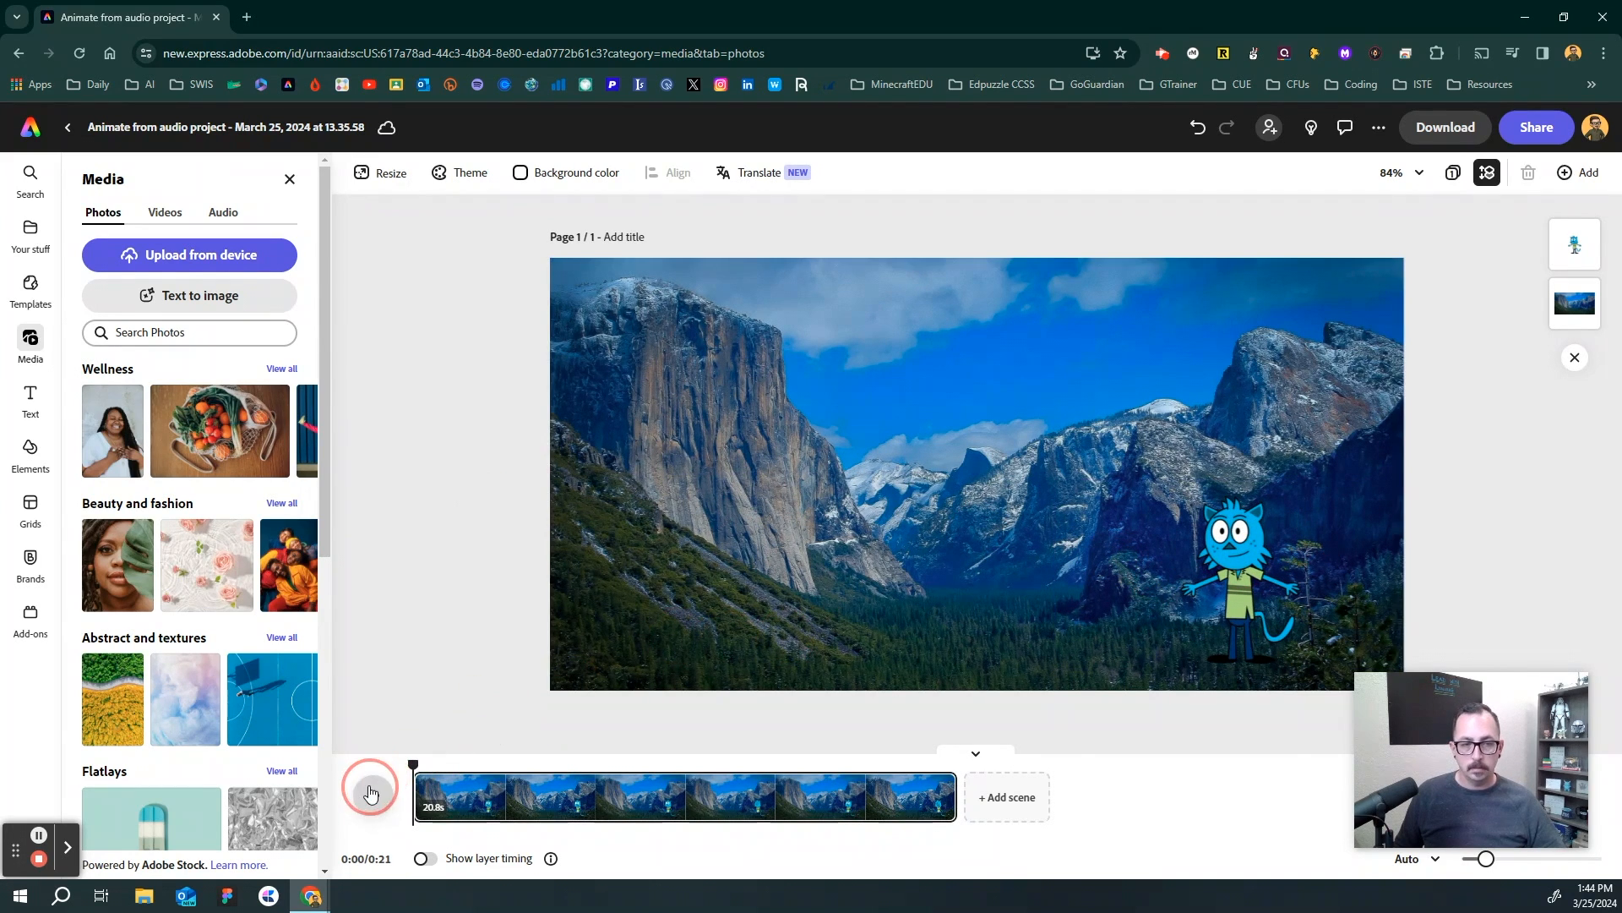
{"action": "left_click", "coordinate": [370, 796]}
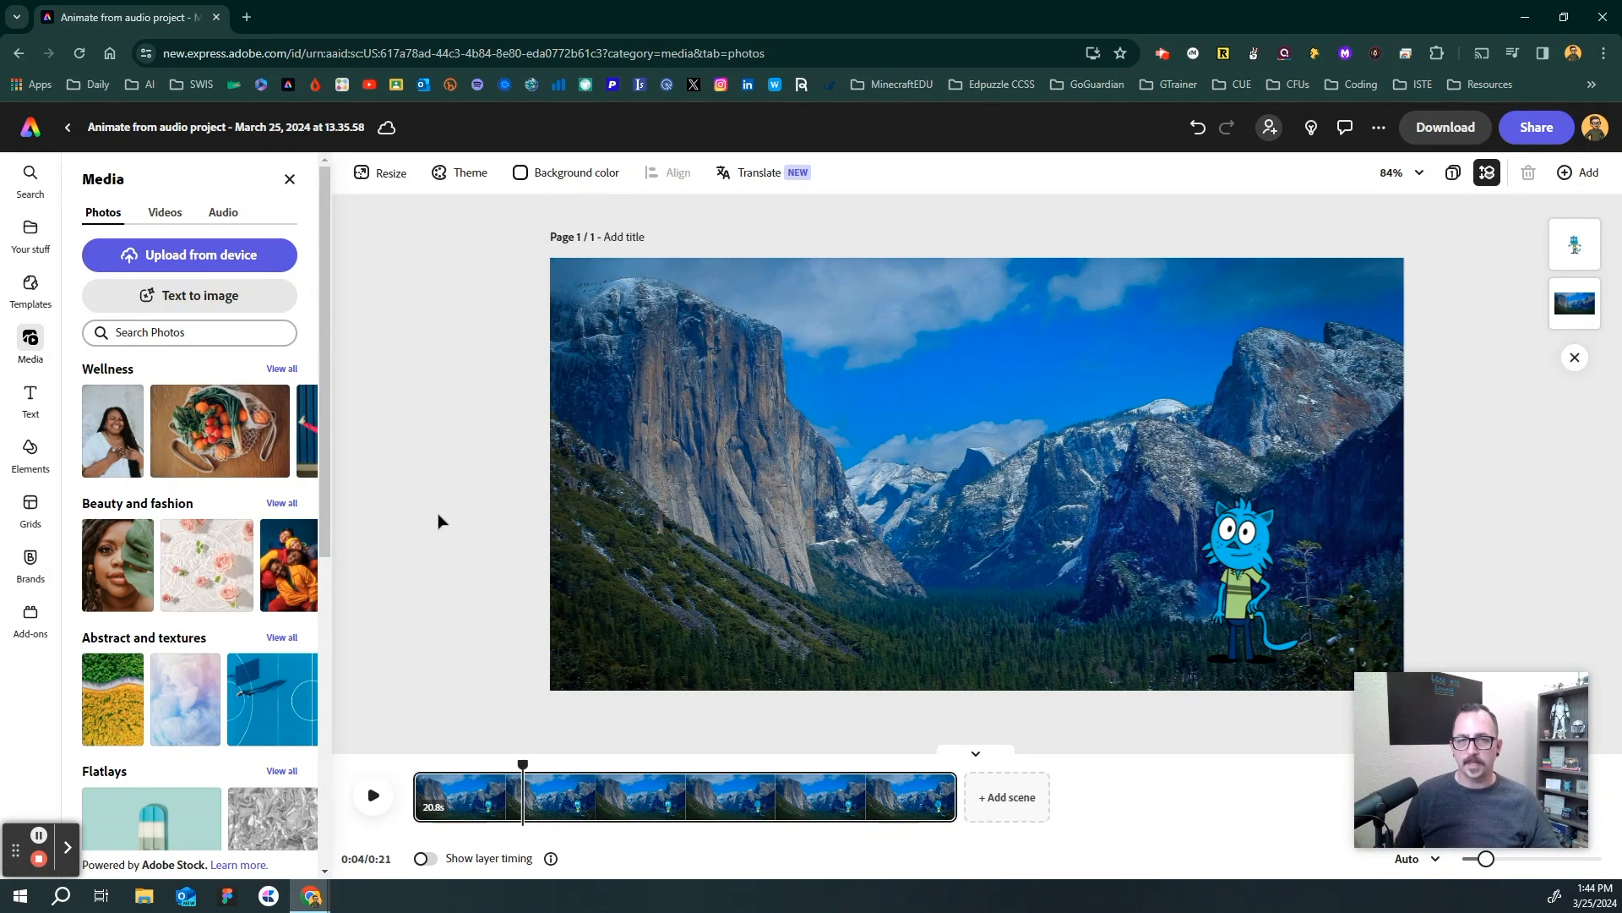
{"action": "mouse_move", "coordinate": [419, 525]}
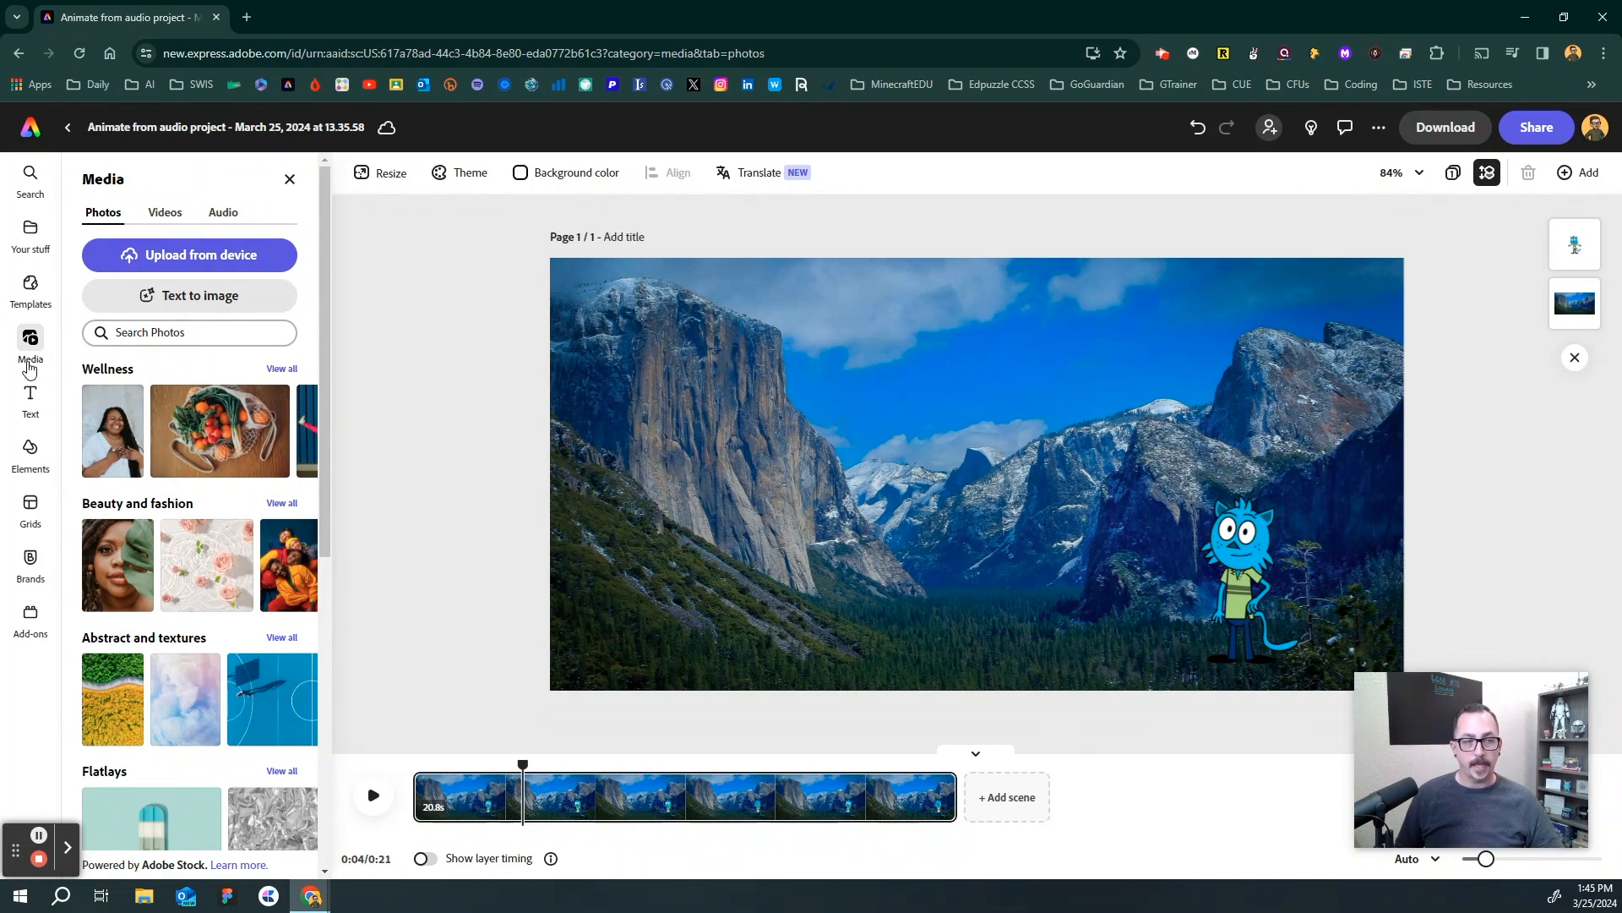
- Add a 'Yosemite' text title at the top with a light outline of thickness 15
{"action": "left_click", "coordinate": [31, 398]}
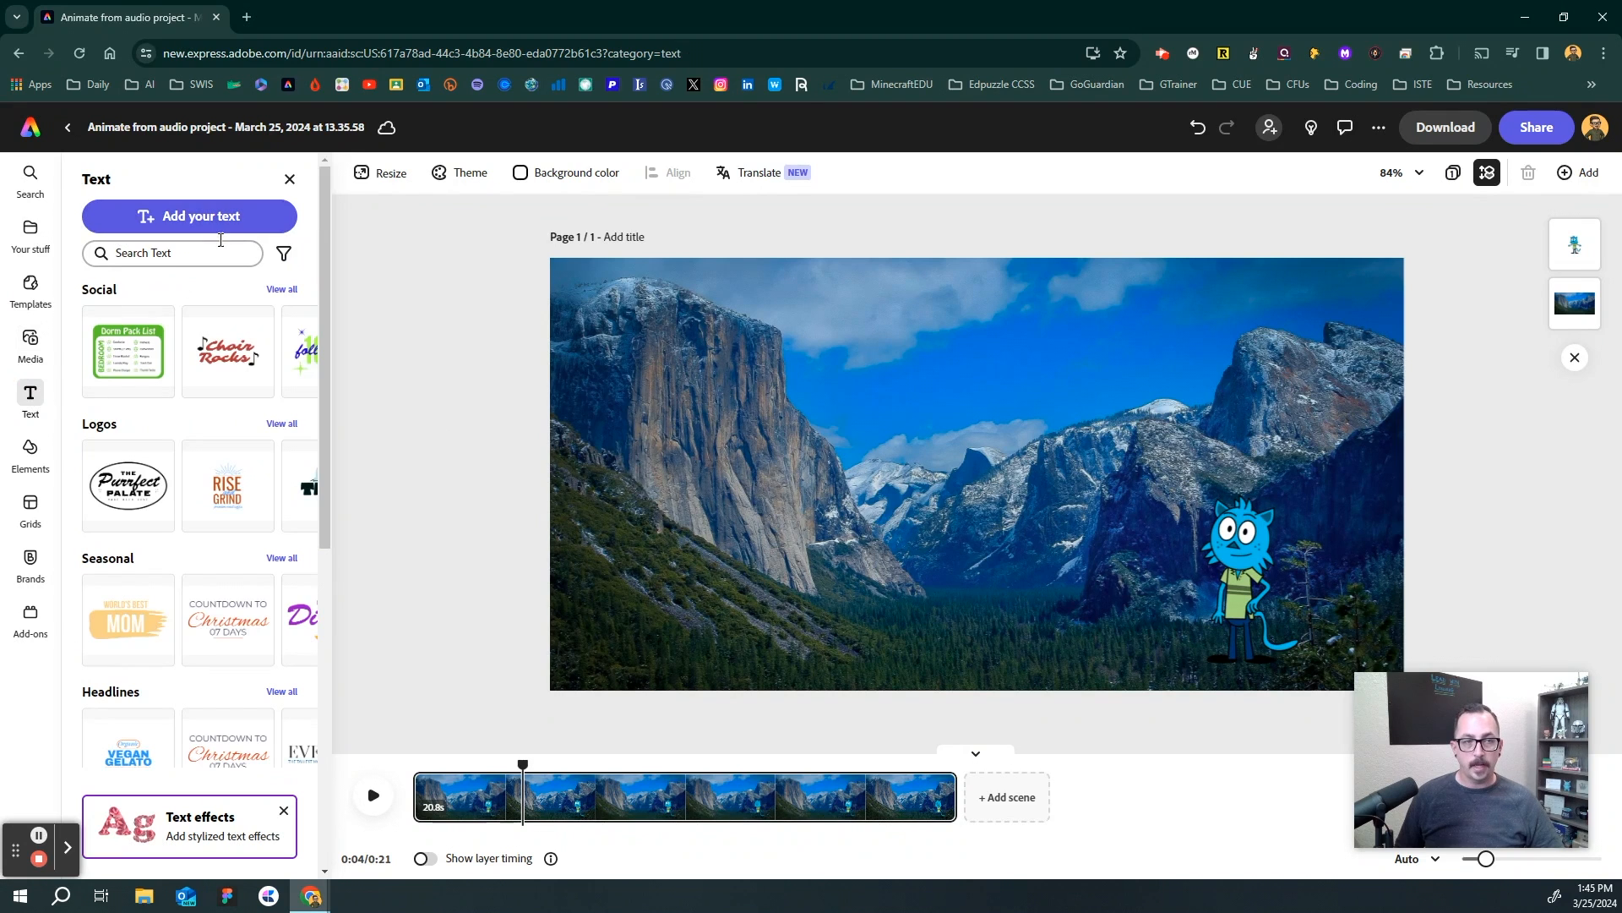
{"action": "left_click", "coordinate": [189, 216]}
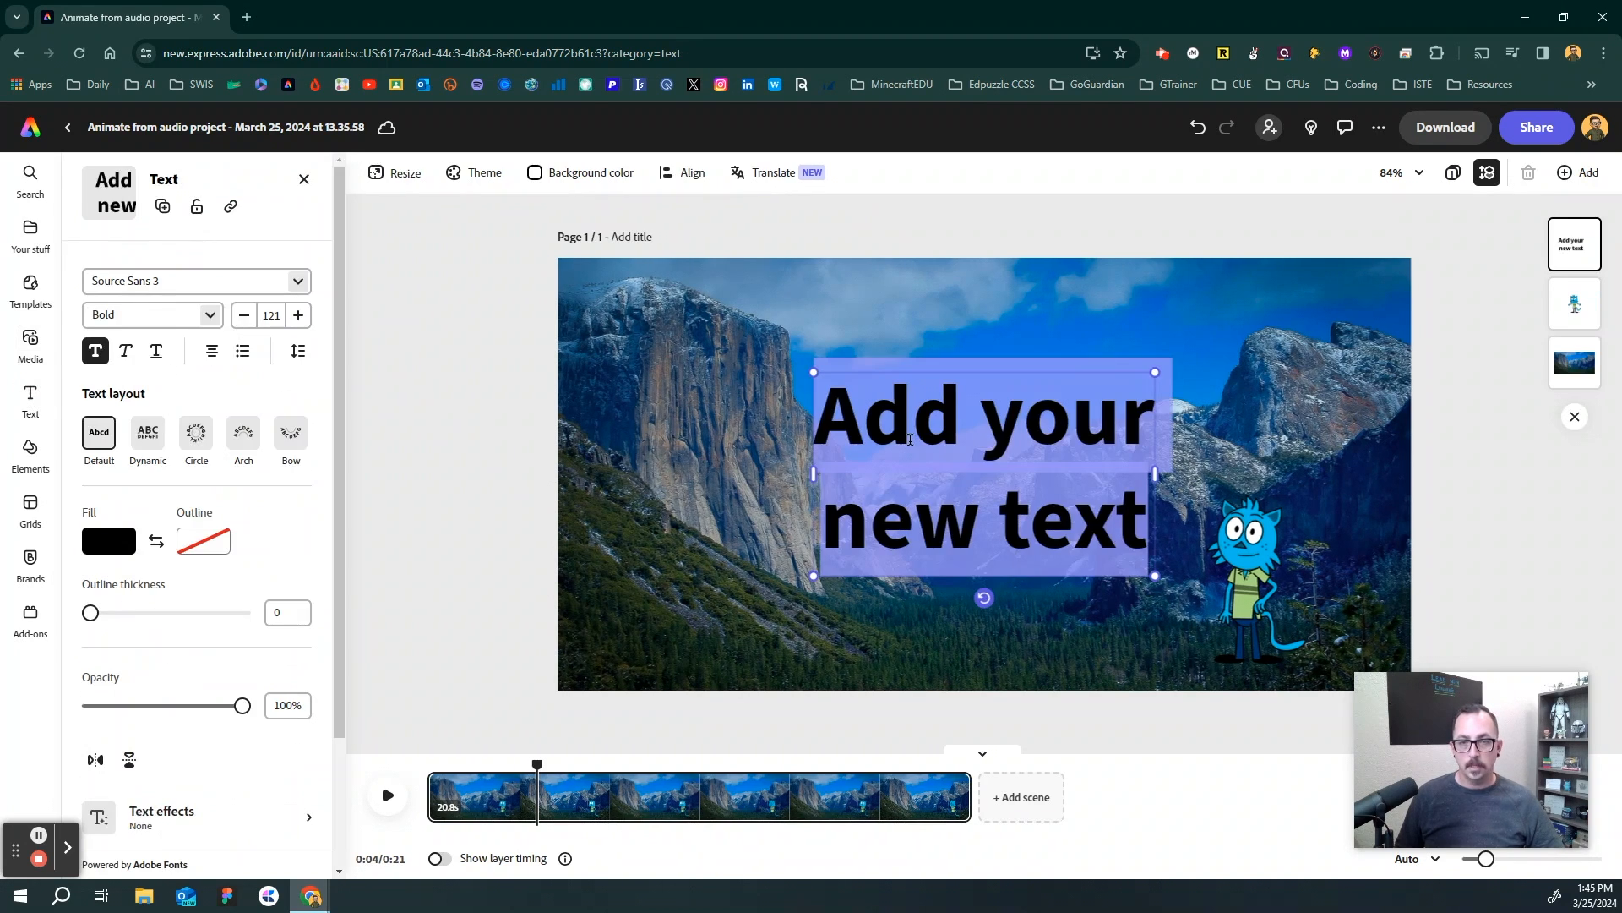
{"action": "type", "text": "Yosemite"}
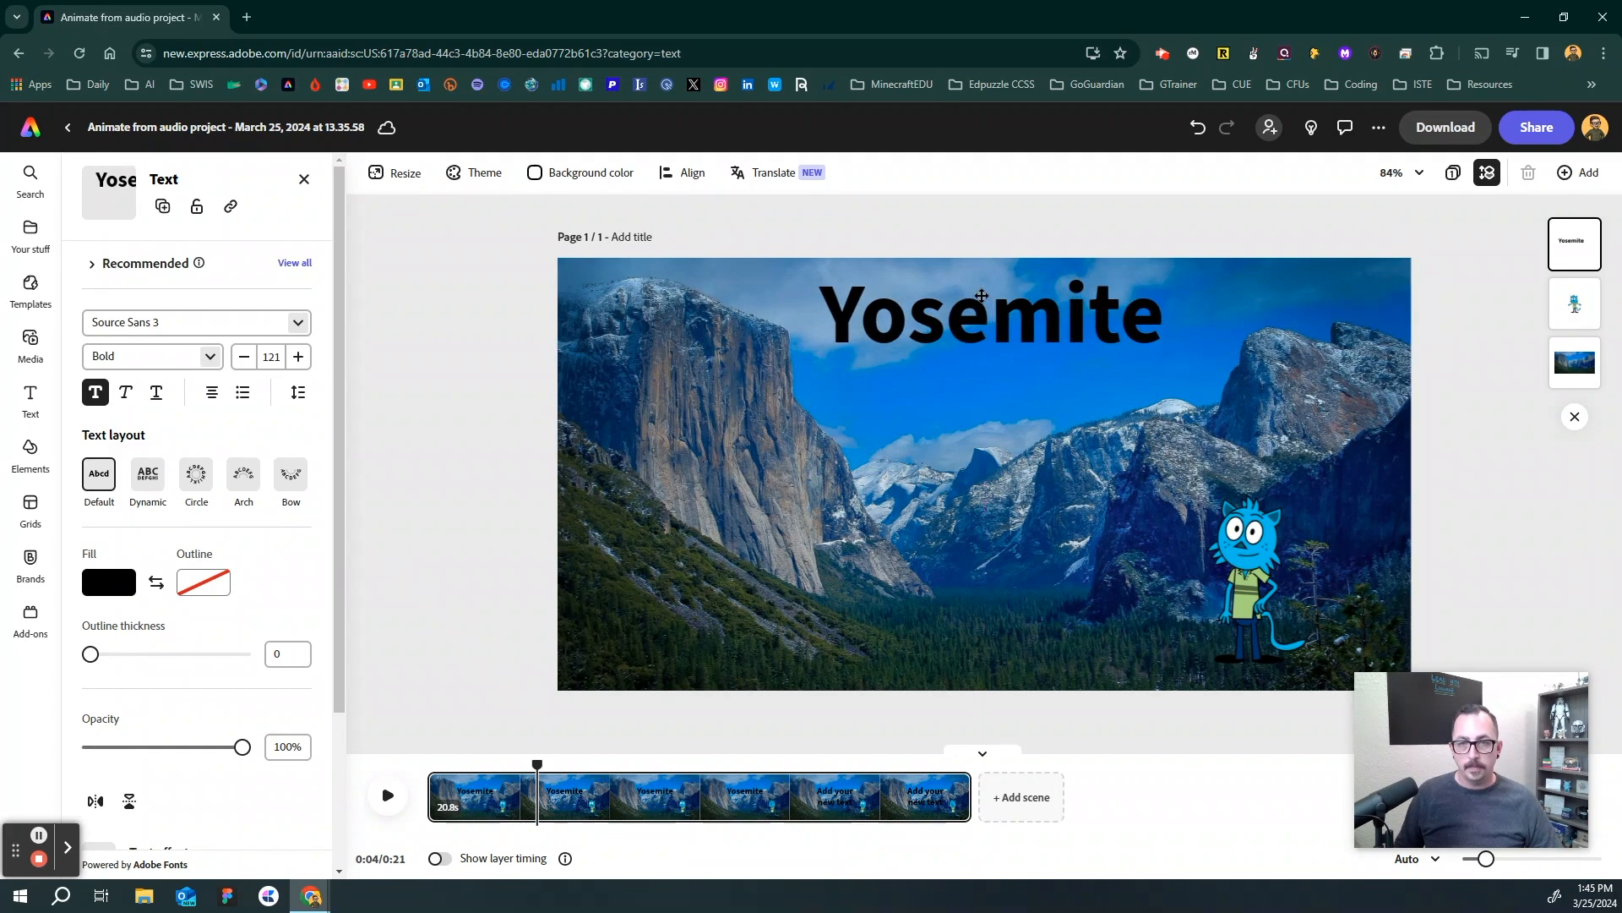
{"action": "left_click", "coordinate": [980, 311]}
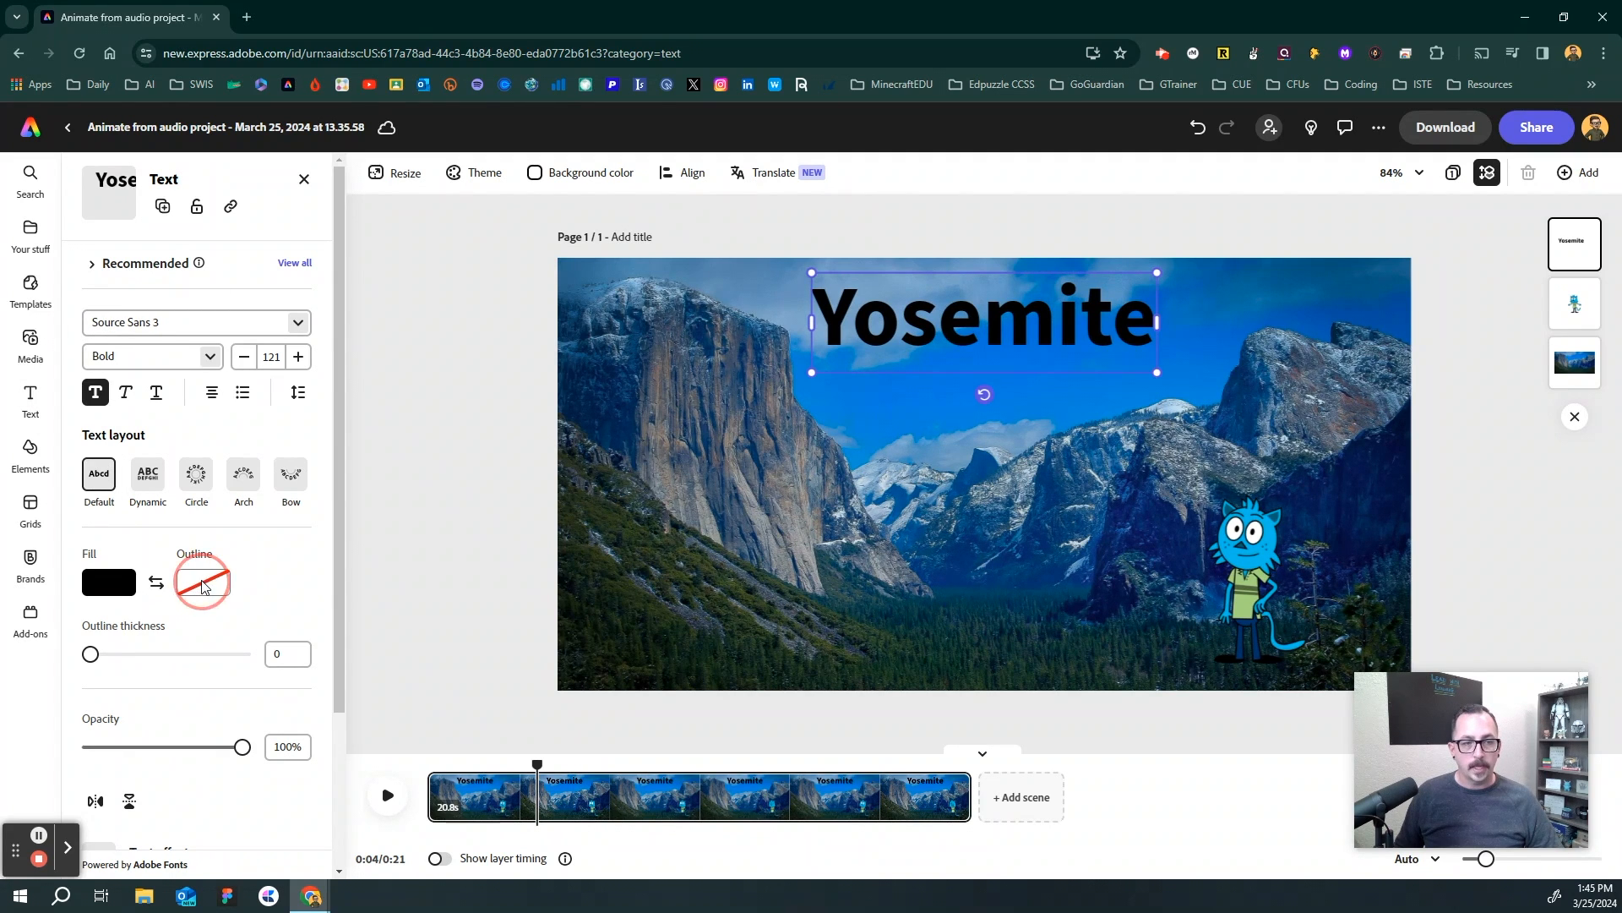
{"action": "left_click", "coordinate": [201, 582]}
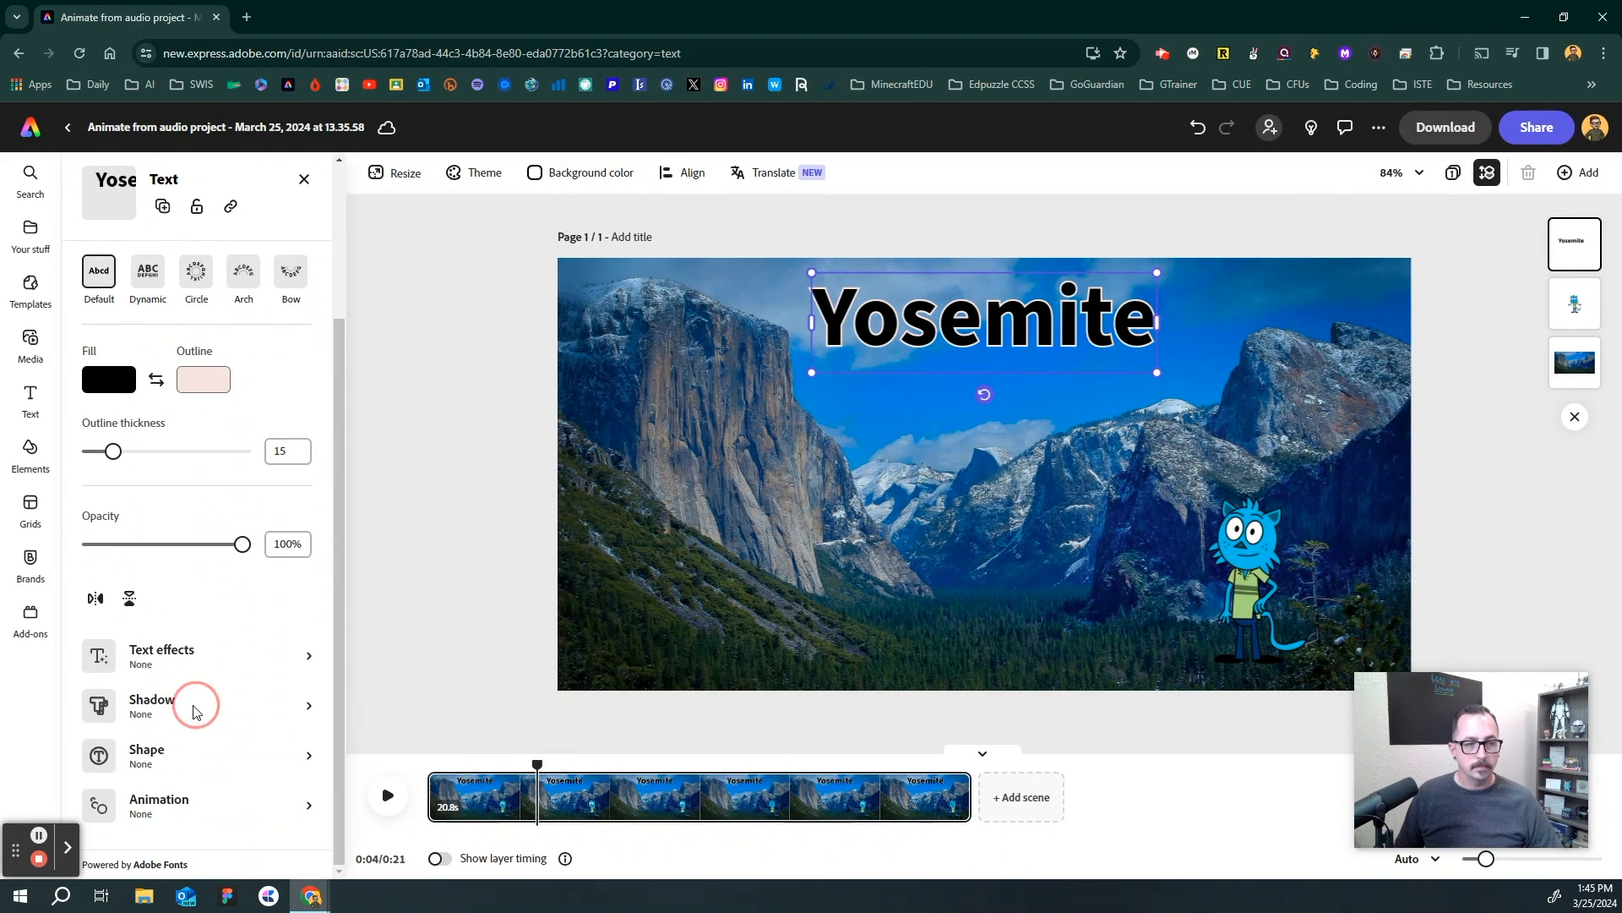
- Apply the Strong shadow preset to the Yosemite title
{"action": "left_click", "coordinate": [154, 706]}
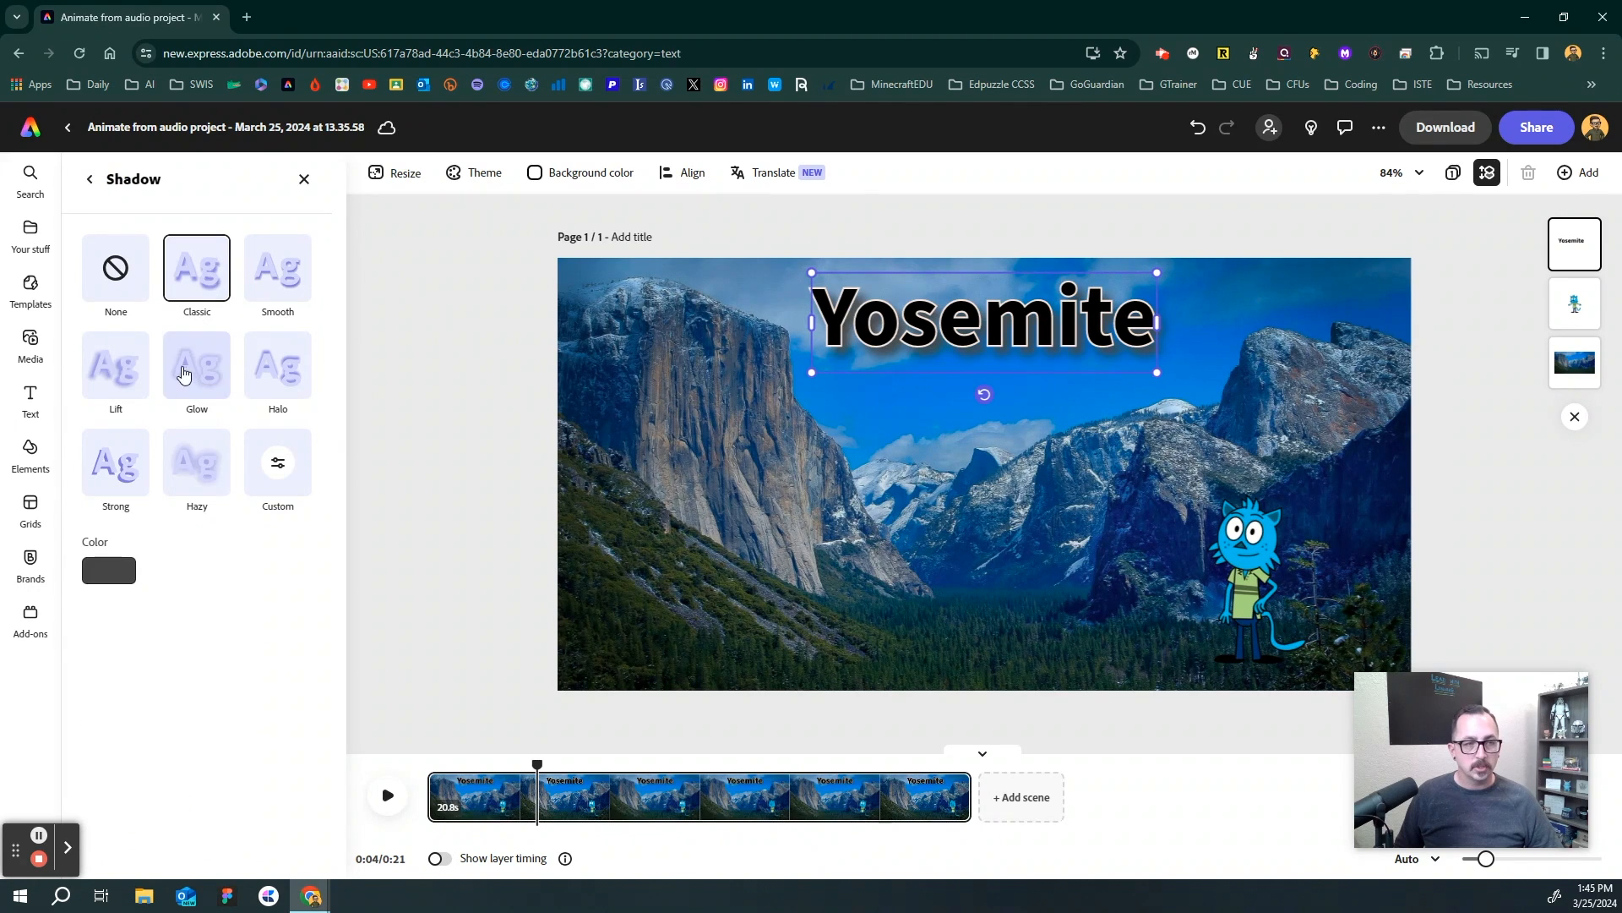
{"action": "left_click", "coordinate": [115, 463]}
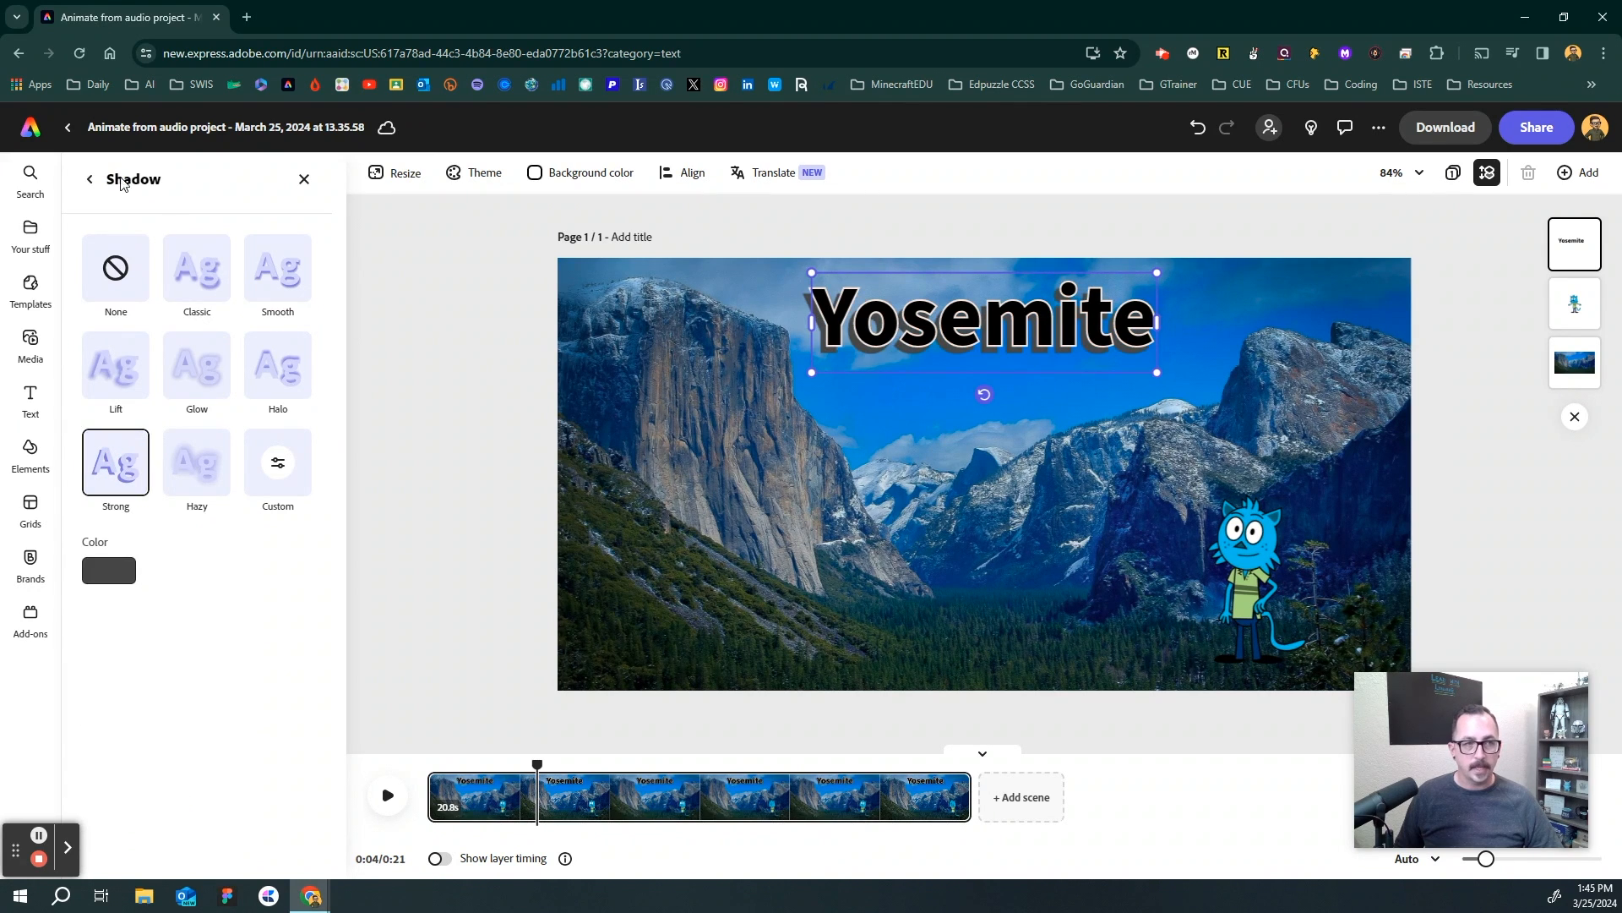
{"action": "left_click", "coordinate": [89, 179]}
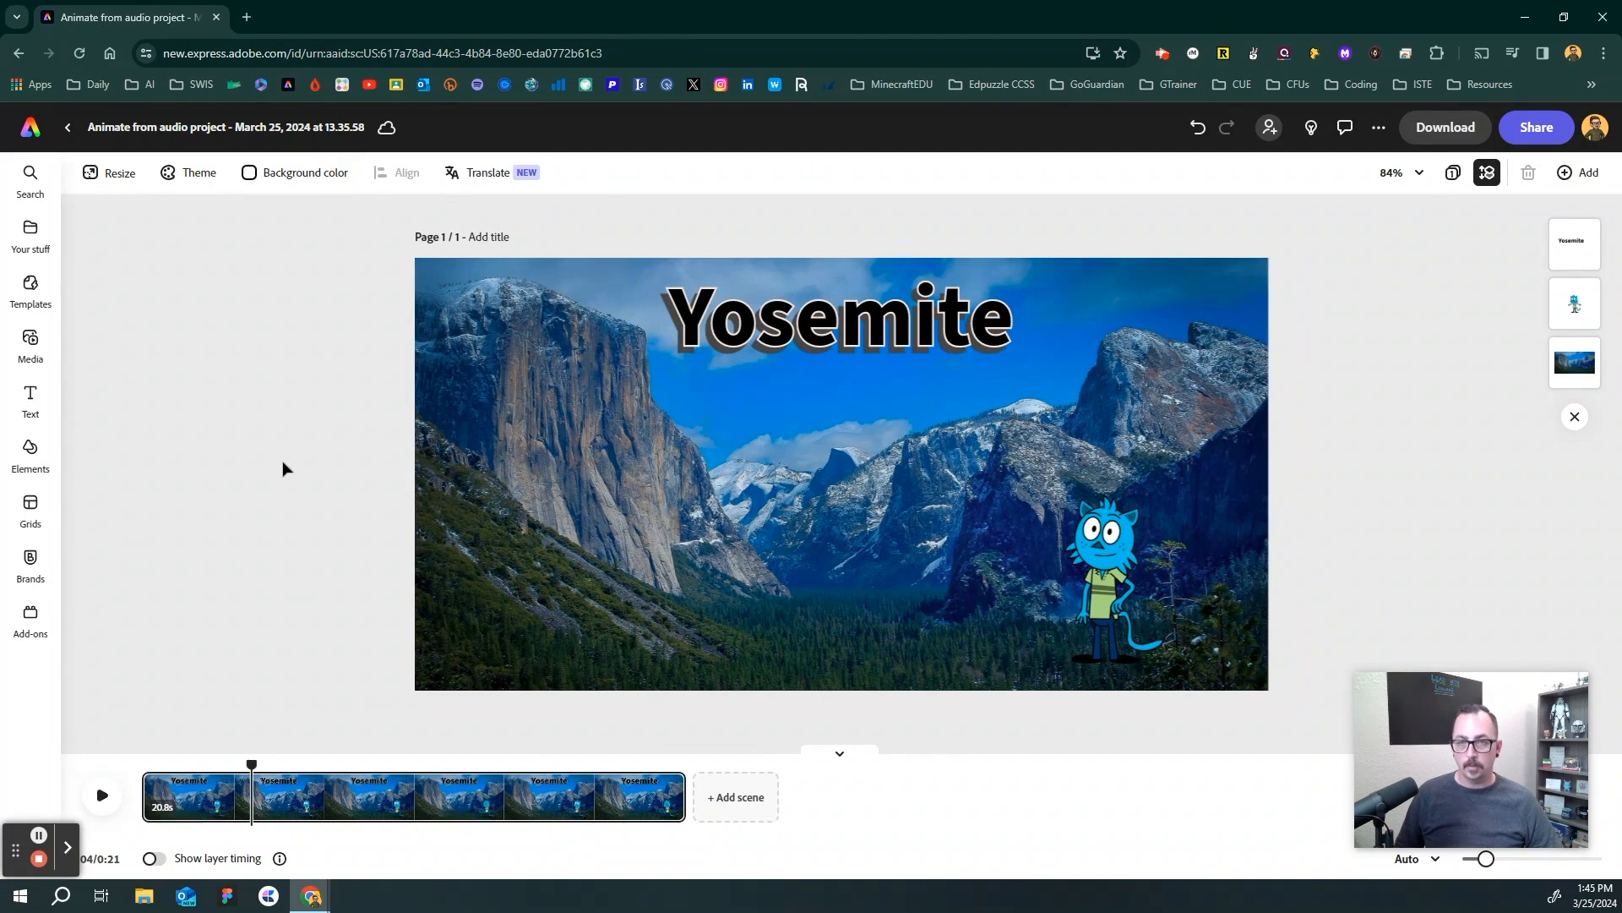
{"action": "mouse_move", "coordinate": [1445, 127]}
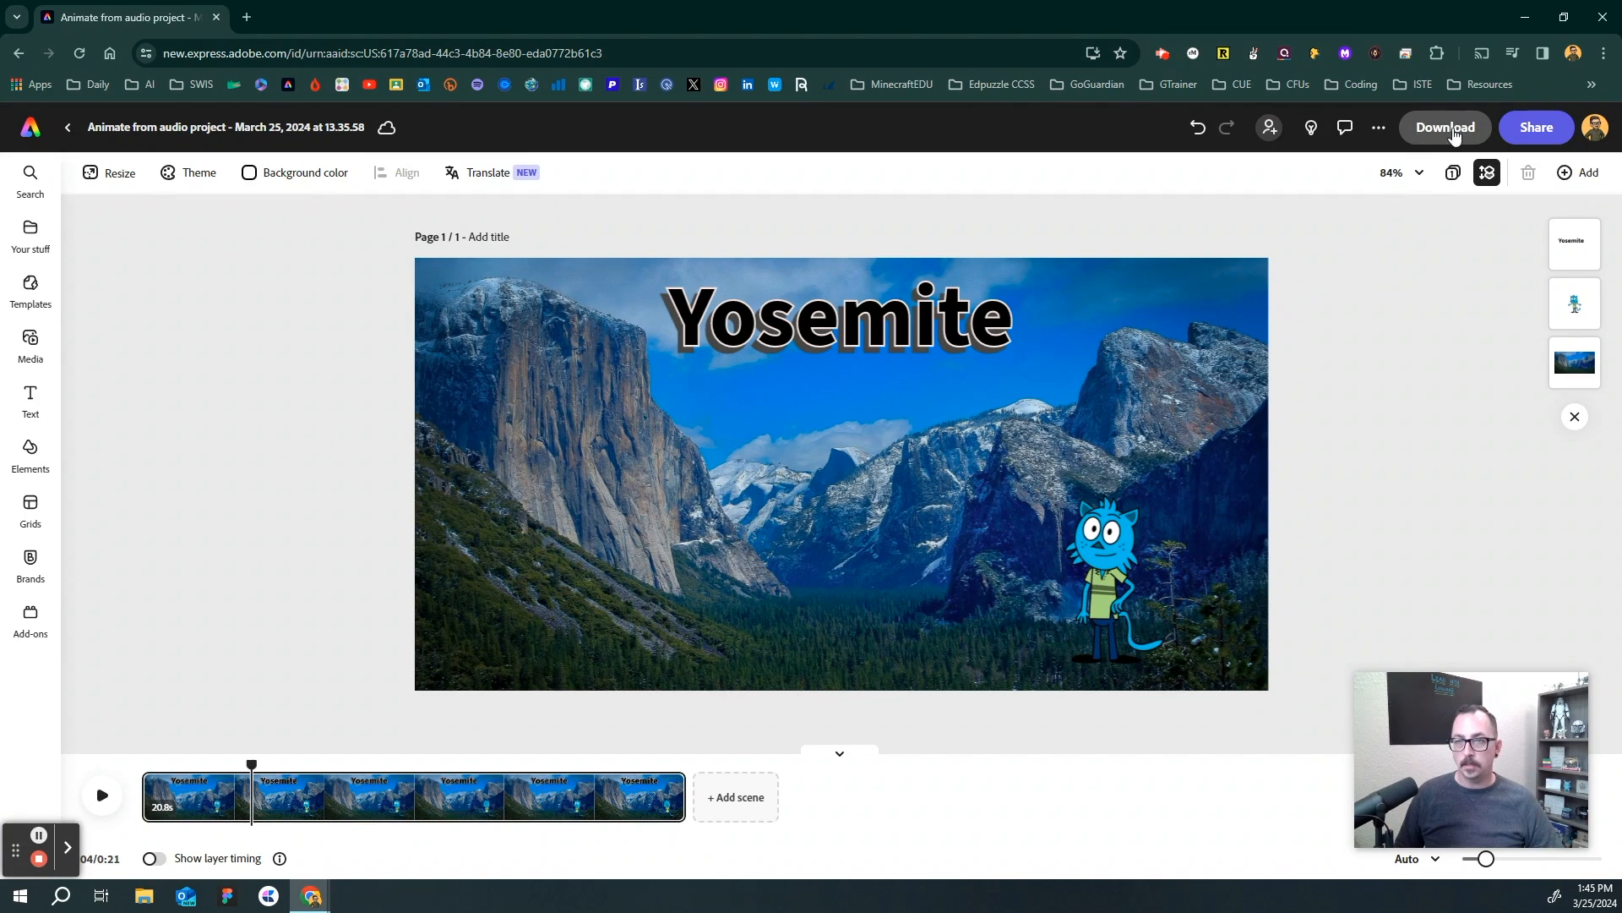
{"action": "mouse_move", "coordinate": [1450, 318]}
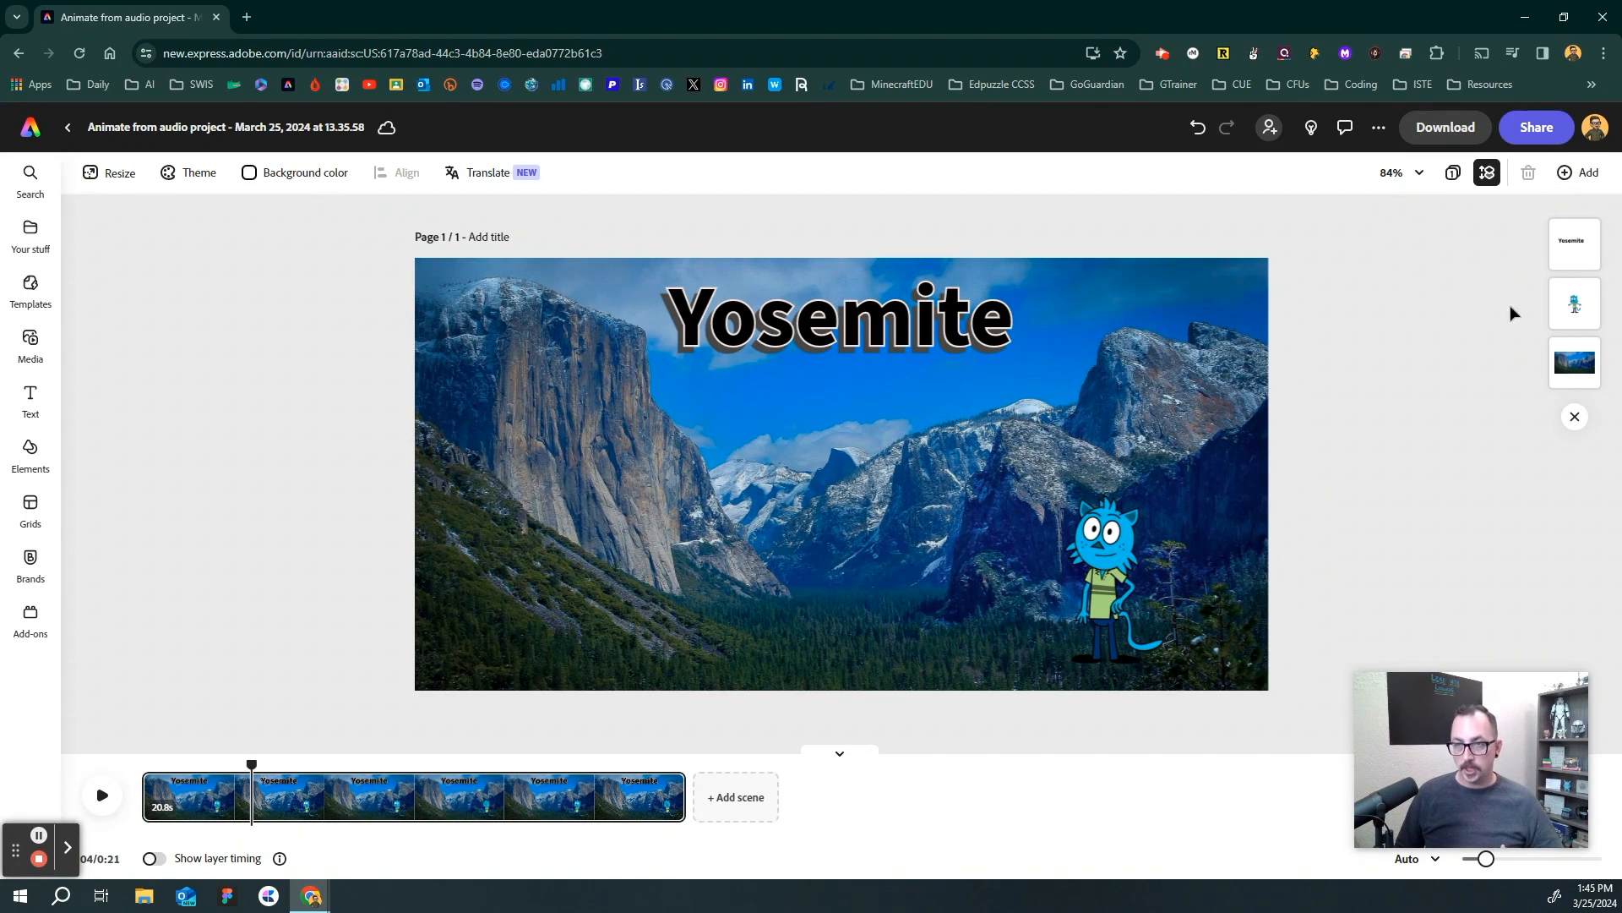
{"action": "mouse_move", "coordinate": [1482, 332]}
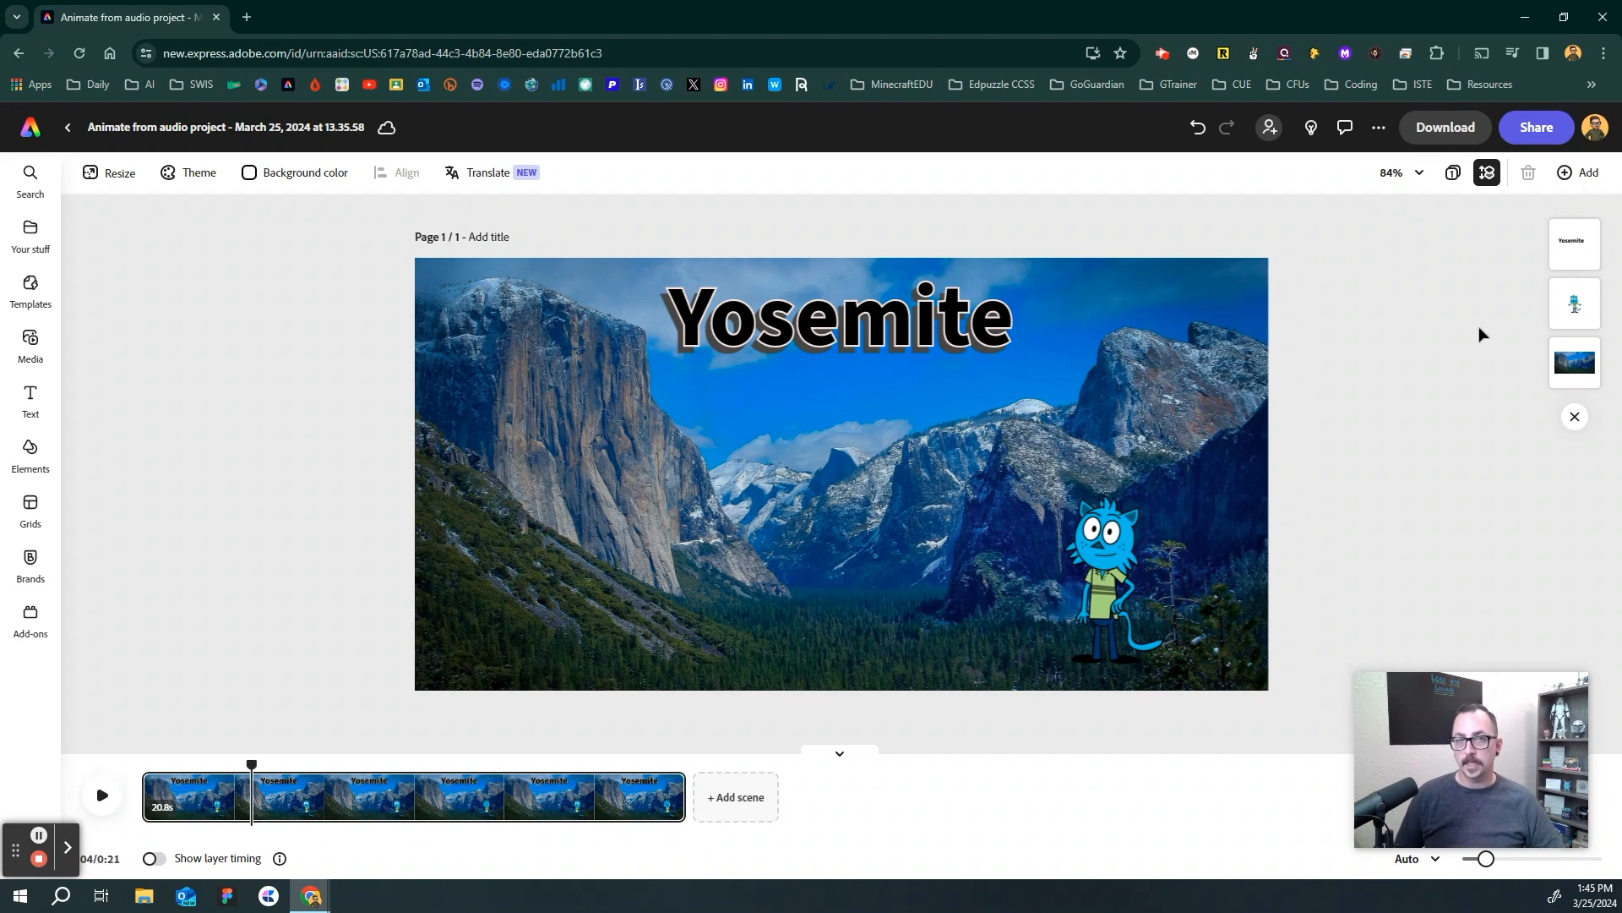